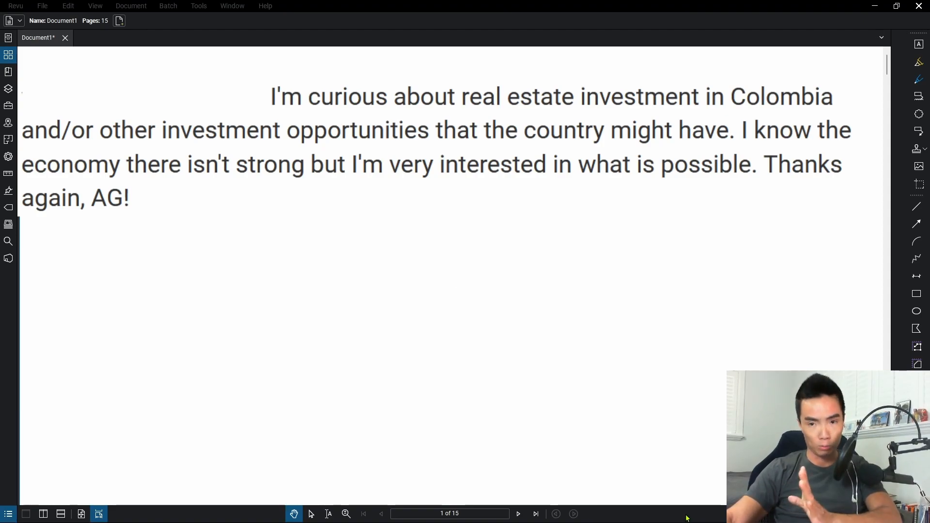
{"action": "mouse_move", "coordinate": [646, 490]}
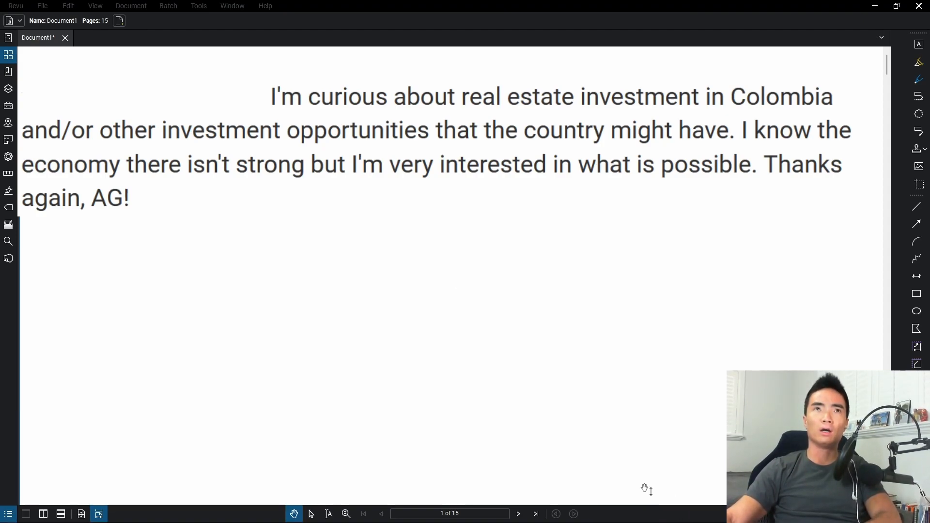
{"action": "mouse_move", "coordinate": [618, 441]}
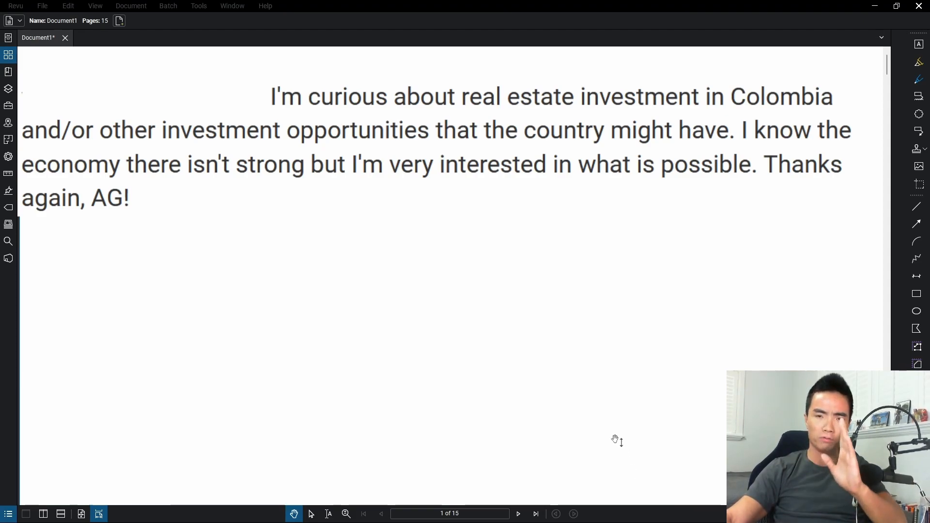
{"action": "mouse_move", "coordinate": [602, 428]}
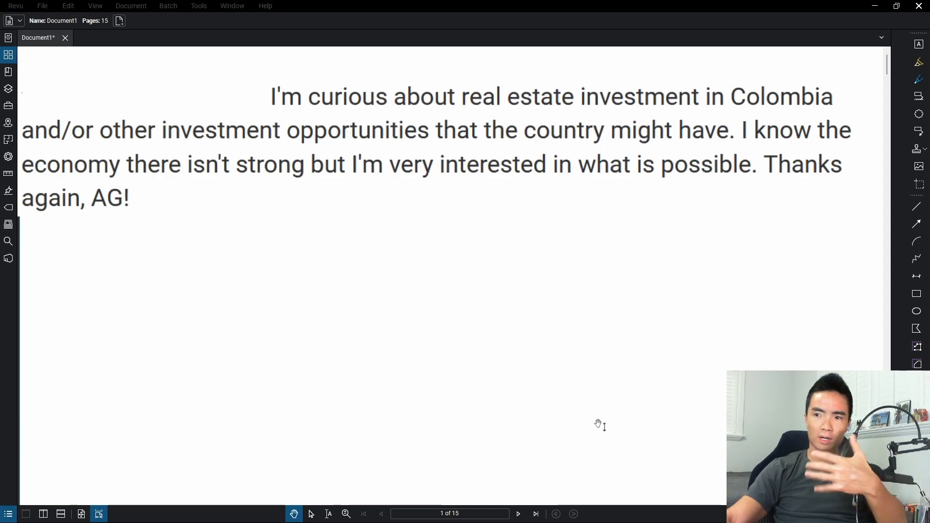
{"action": "mouse_move", "coordinate": [561, 389]}
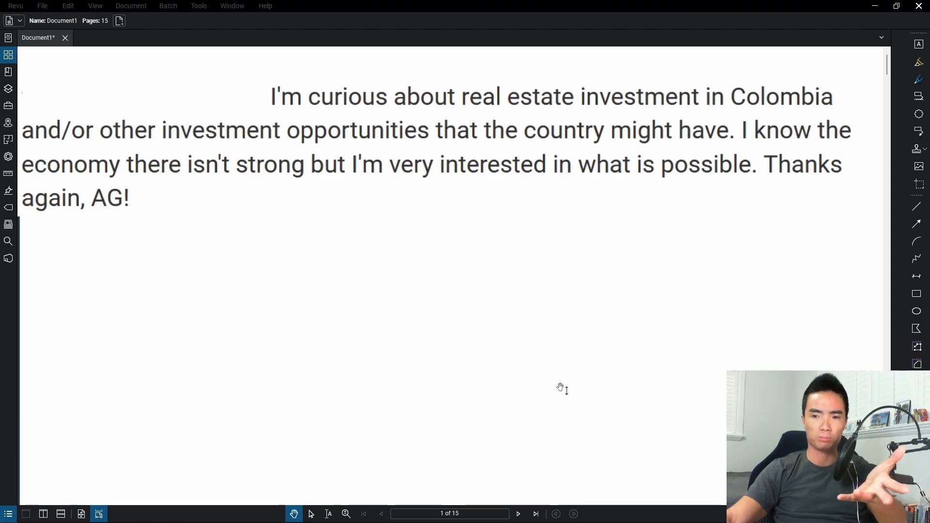
Step: Advance to page 2, the currency devaluation slide with the USD/COP chart
{"action": "left_click", "coordinate": [517, 513]}
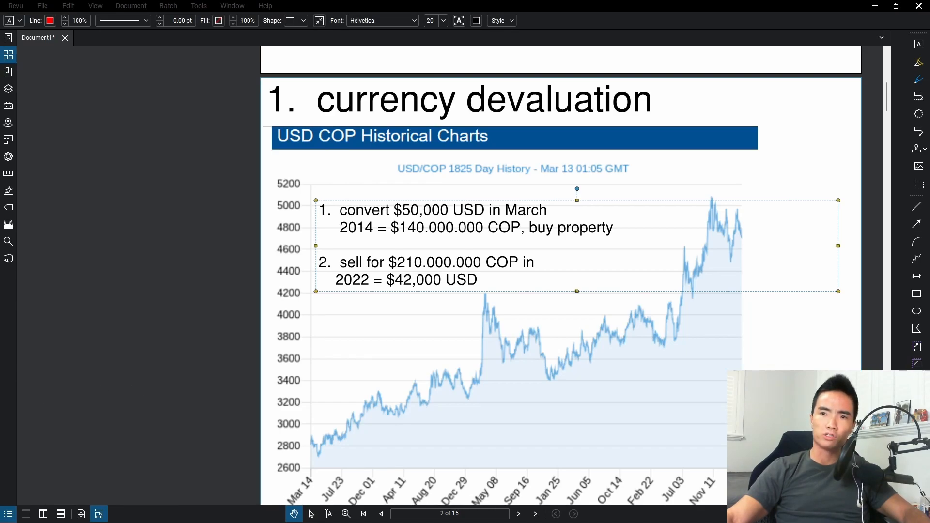
{"action": "mouse_move", "coordinate": [468, 183]}
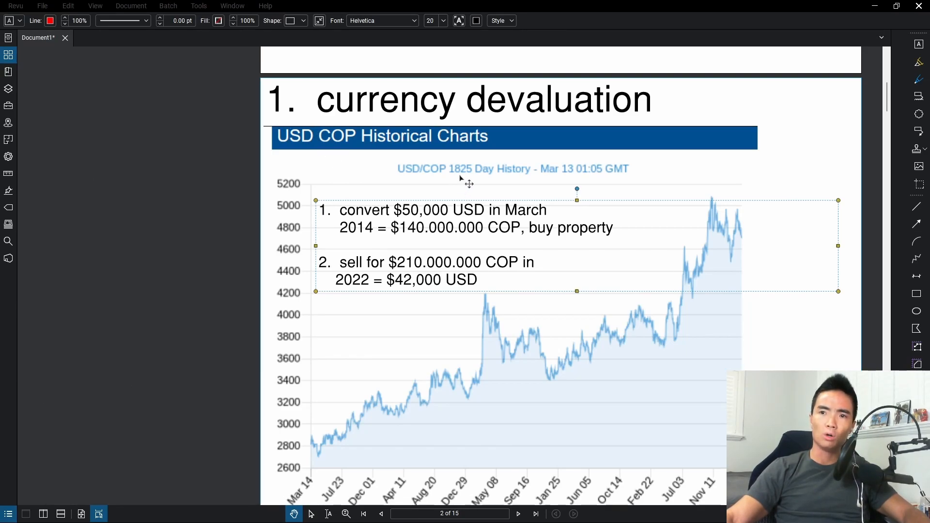
{"action": "mouse_move", "coordinate": [463, 189]}
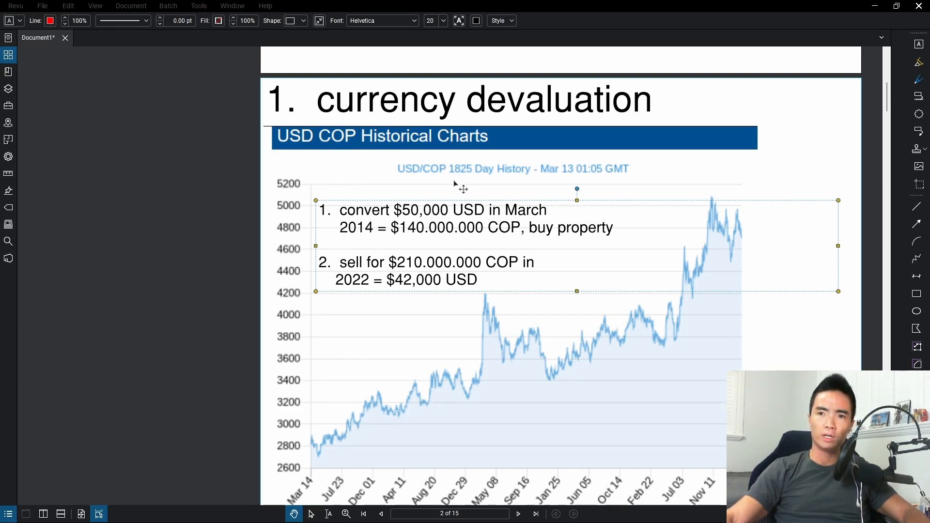
{"action": "mouse_move", "coordinate": [474, 187]}
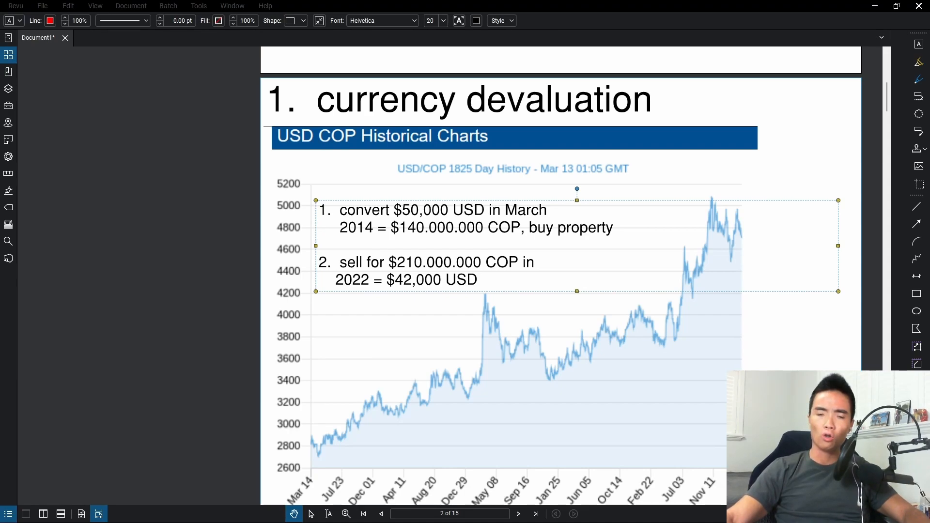
{"action": "mouse_move", "coordinate": [398, 410]}
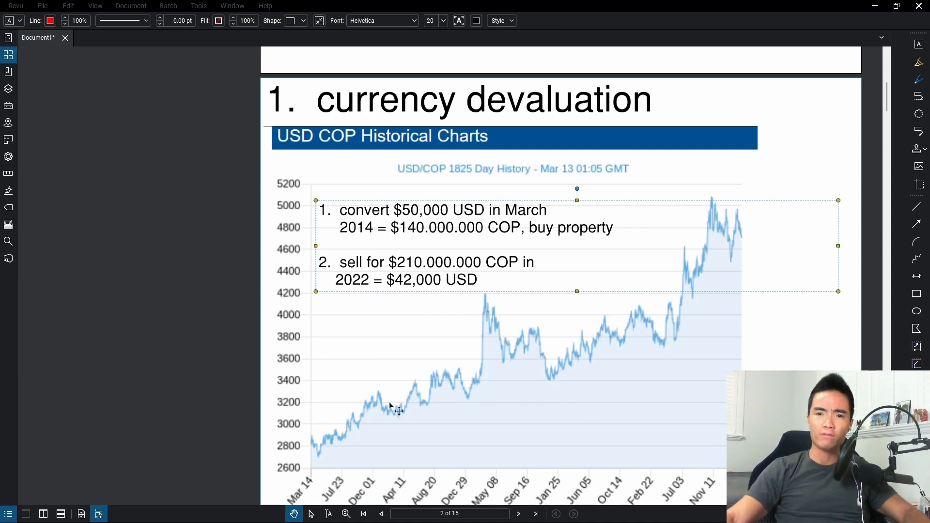
{"action": "mouse_move", "coordinate": [312, 390]}
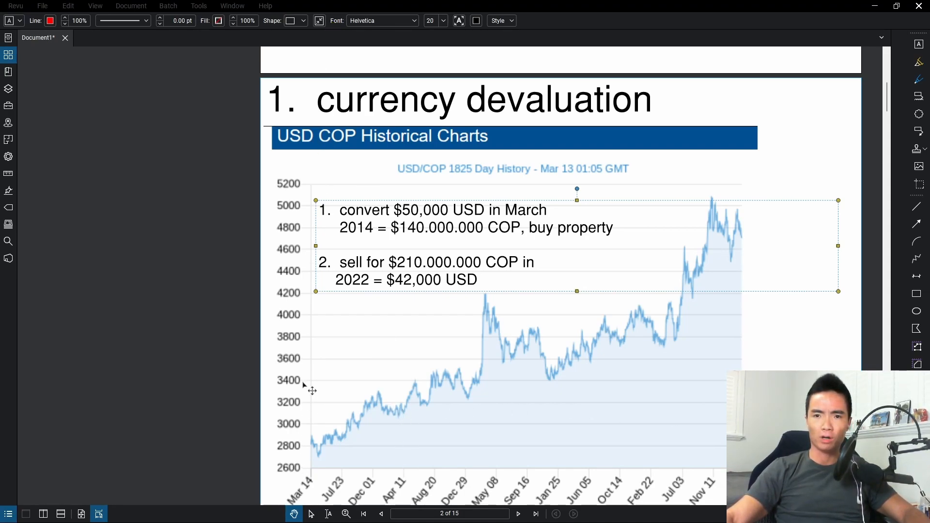
{"action": "mouse_move", "coordinate": [279, 459]}
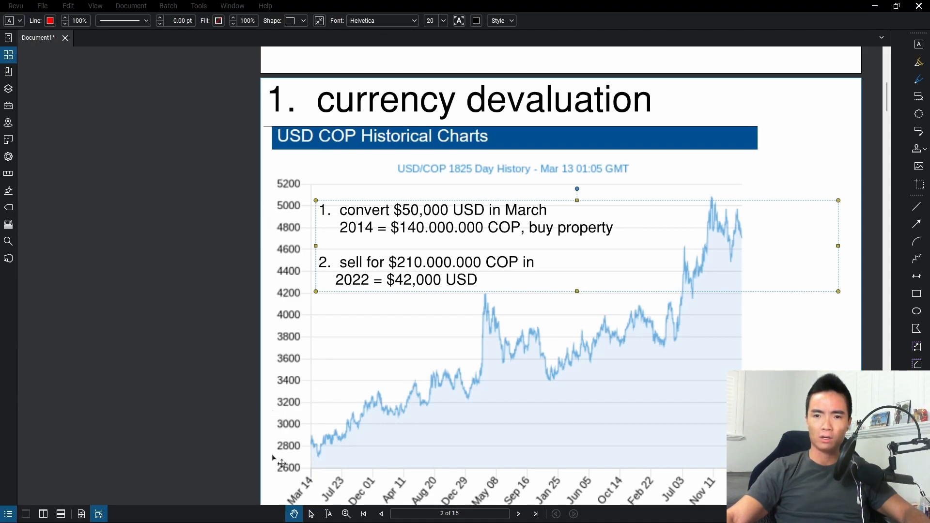
{"action": "mouse_move", "coordinate": [295, 252]}
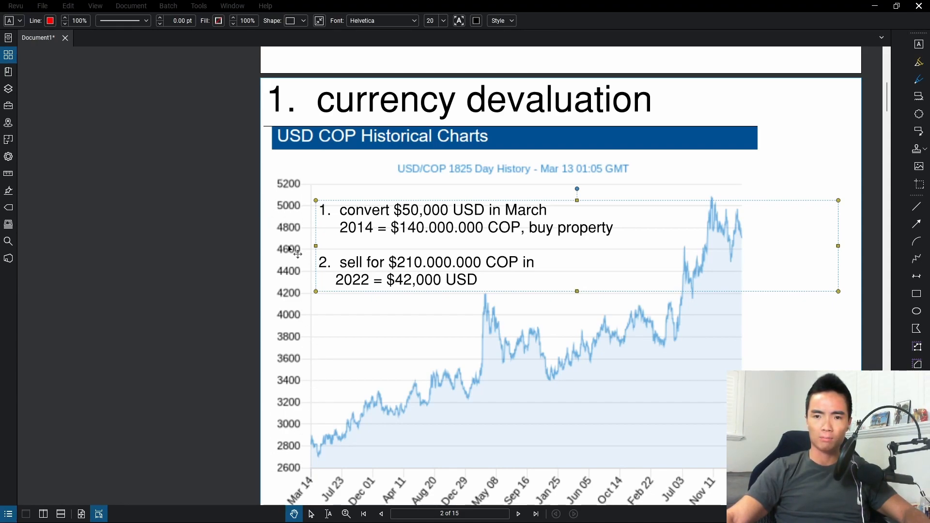
{"action": "mouse_move", "coordinate": [302, 454]}
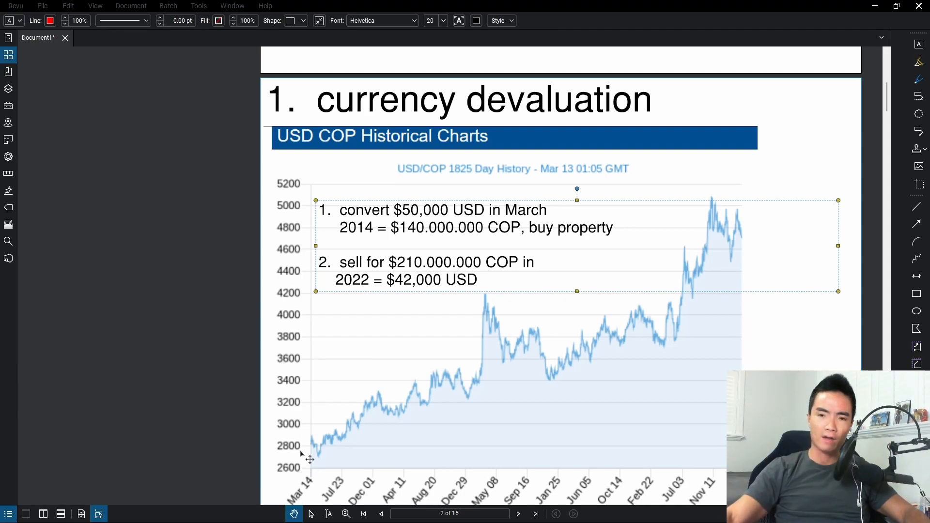
{"action": "mouse_move", "coordinate": [307, 453]}
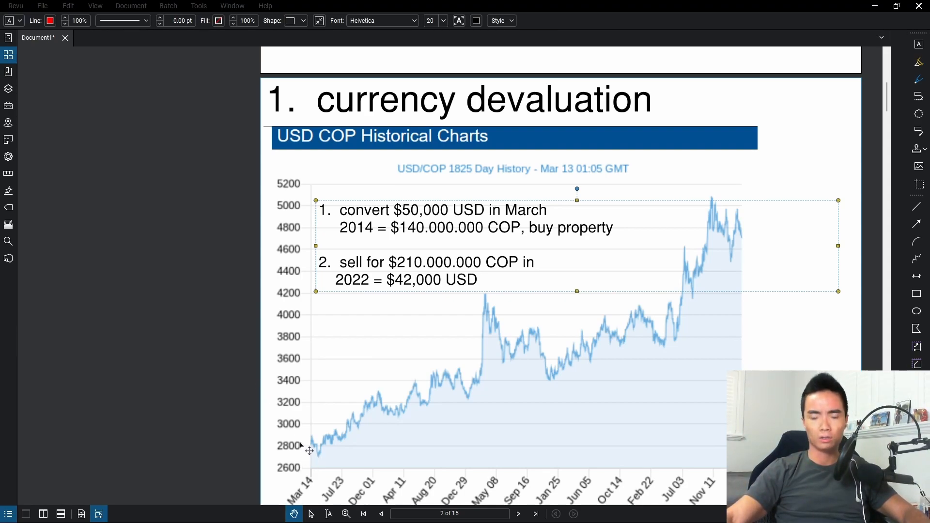
{"action": "mouse_move", "coordinate": [320, 454]}
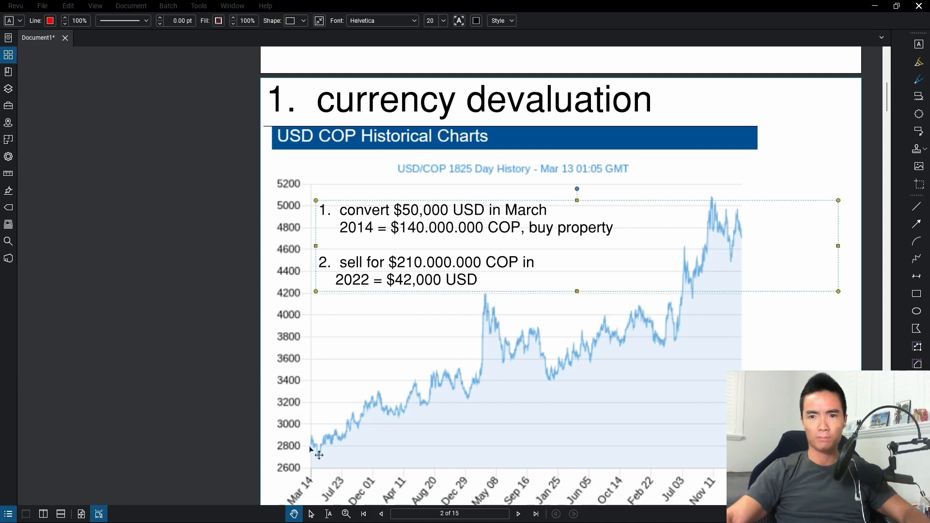
{"action": "mouse_move", "coordinate": [747, 240]}
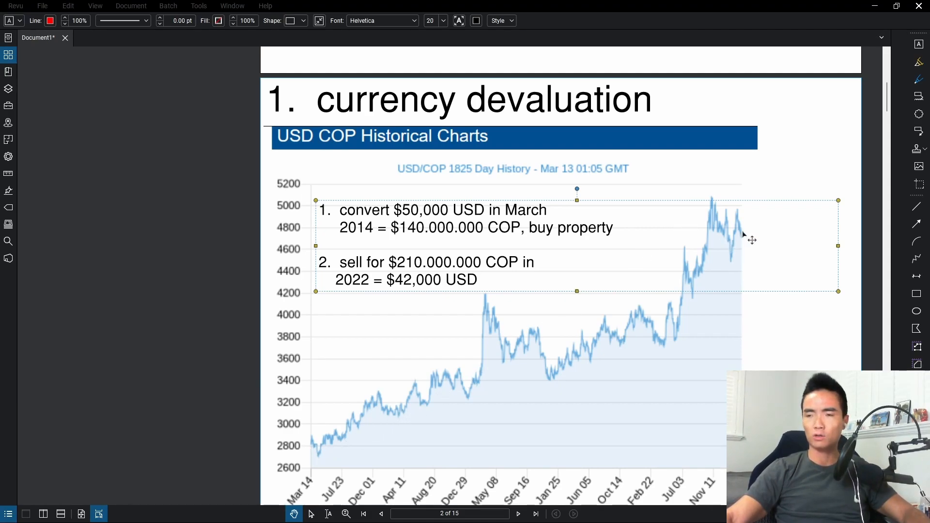
{"action": "mouse_move", "coordinate": [754, 239]}
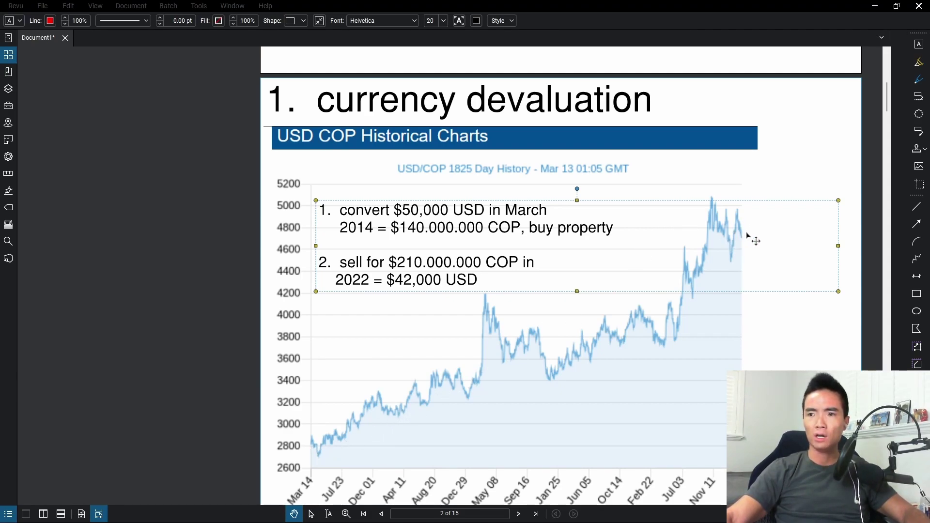
{"action": "mouse_move", "coordinate": [743, 240]}
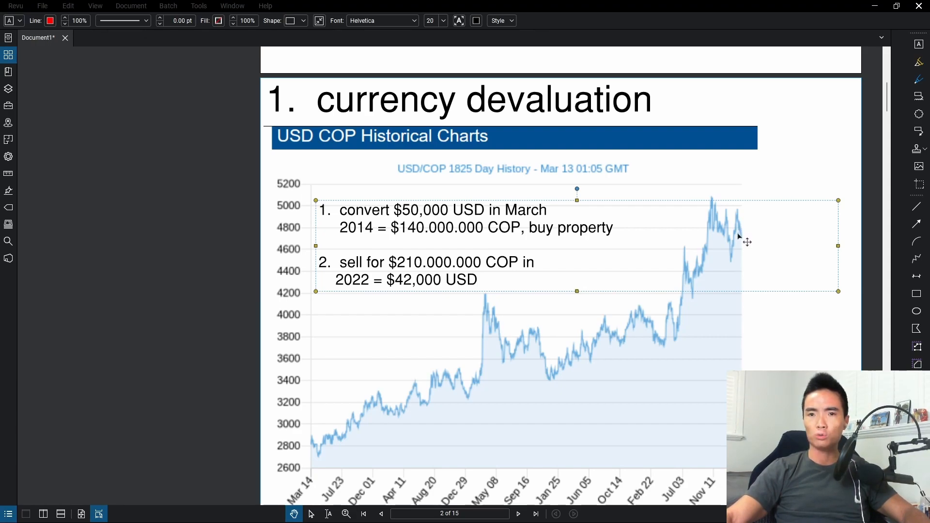
{"action": "mouse_move", "coordinate": [317, 238]}
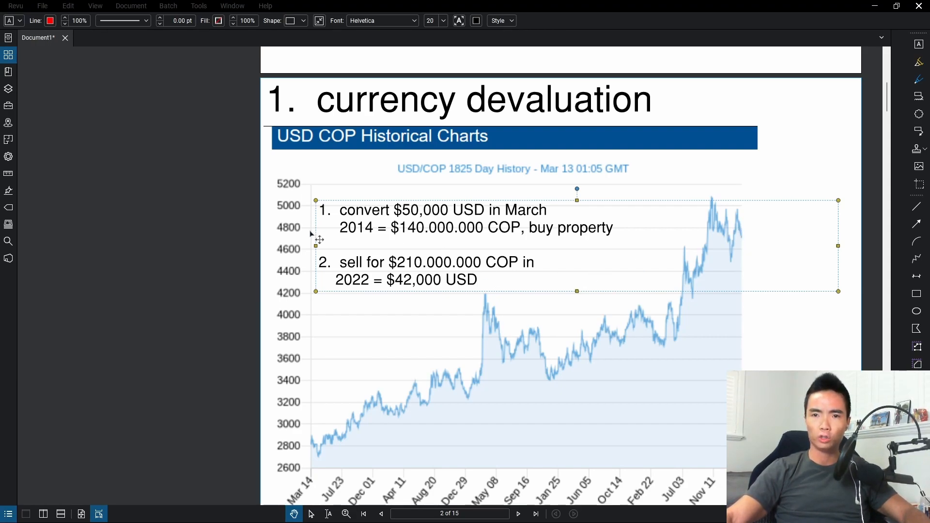
{"action": "mouse_move", "coordinate": [754, 240]}
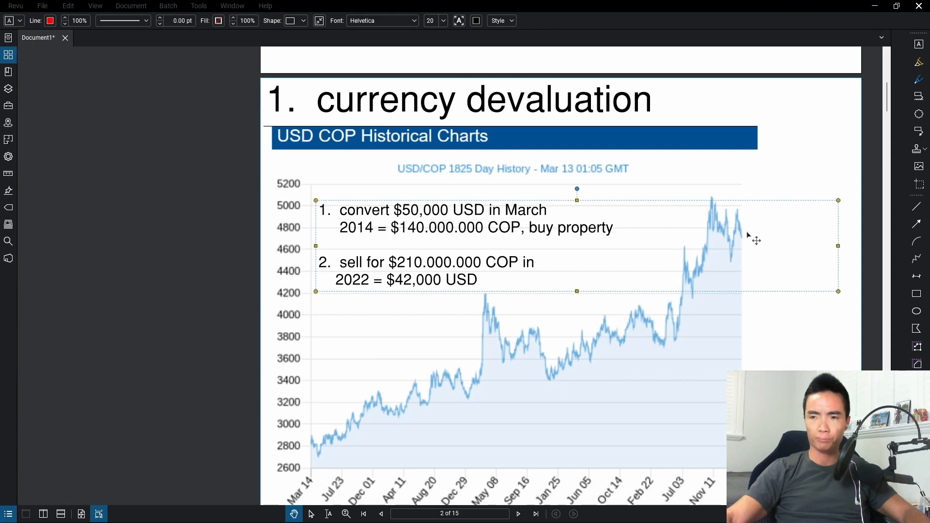
{"action": "mouse_move", "coordinate": [813, 140]}
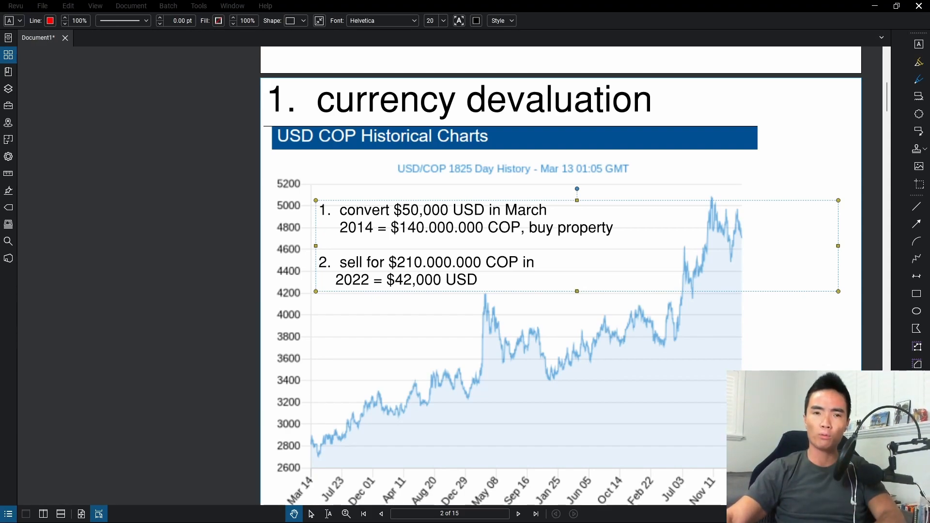
{"action": "mouse_move", "coordinate": [350, 204]}
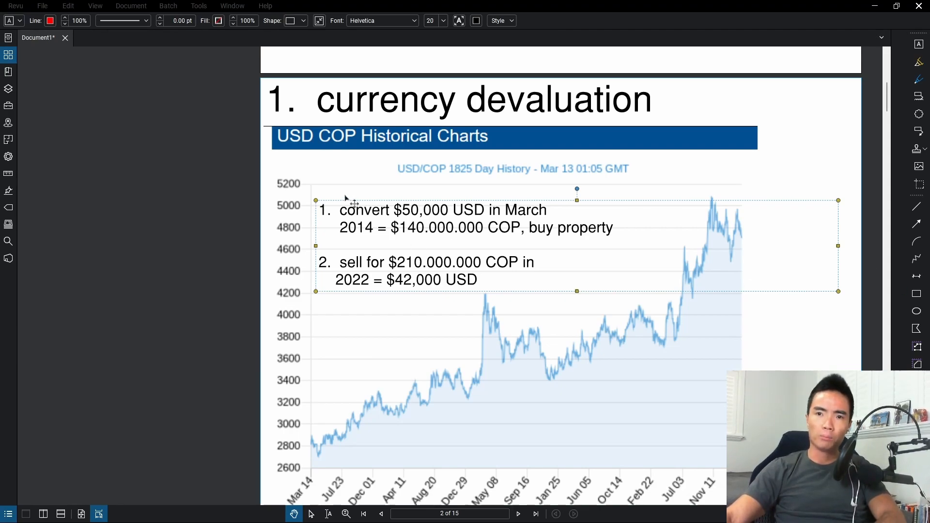
{"action": "mouse_move", "coordinate": [362, 227]}
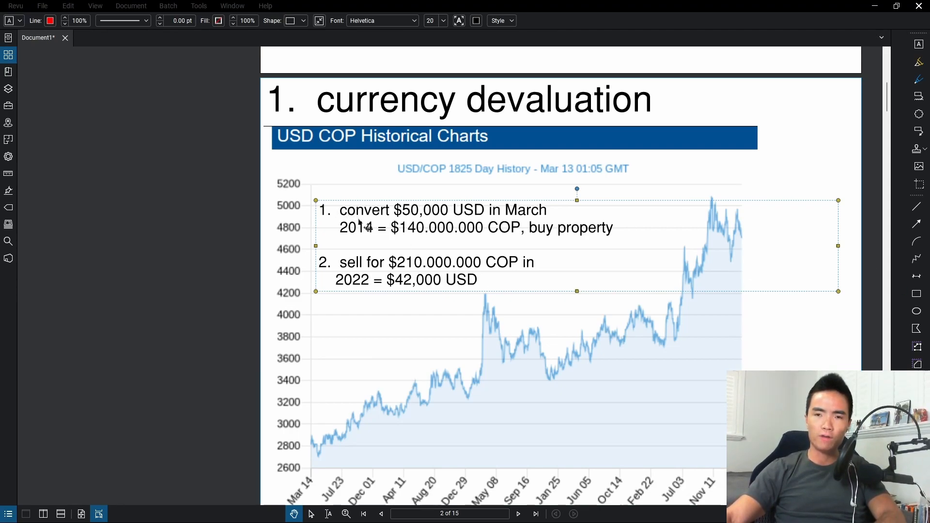
{"action": "mouse_move", "coordinate": [439, 221]}
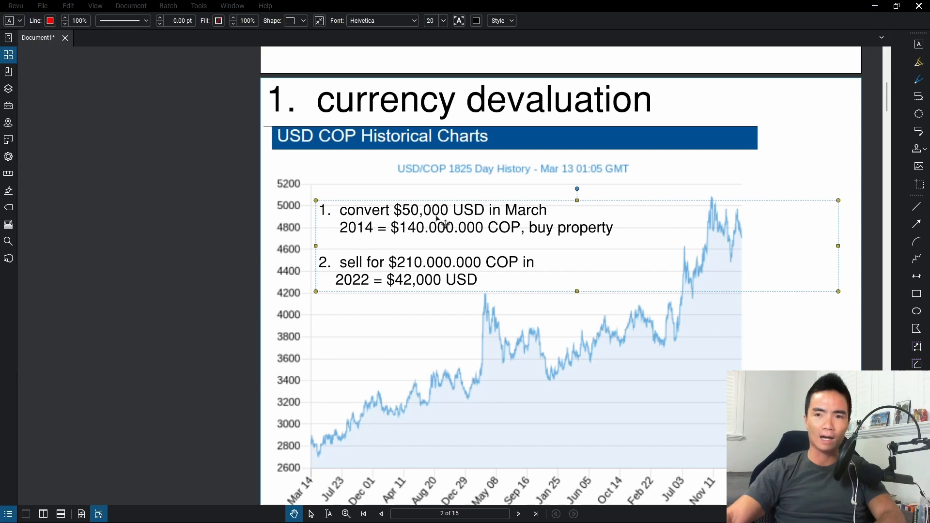
{"action": "mouse_move", "coordinate": [368, 252]}
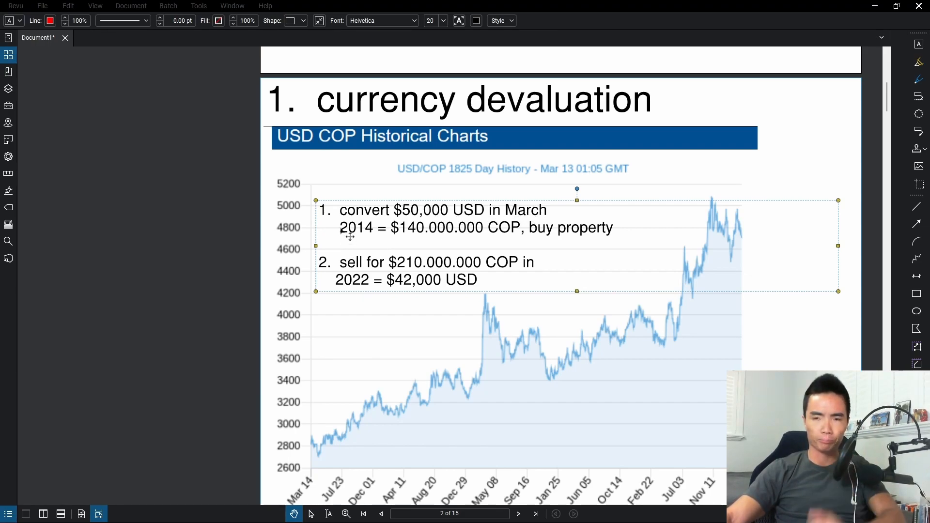
{"action": "mouse_move", "coordinate": [364, 239]}
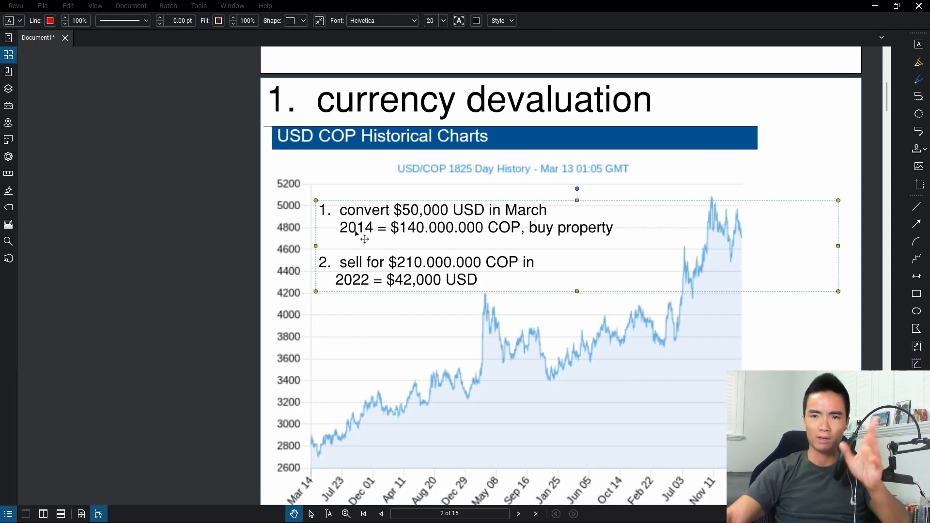
{"action": "mouse_move", "coordinate": [362, 234]}
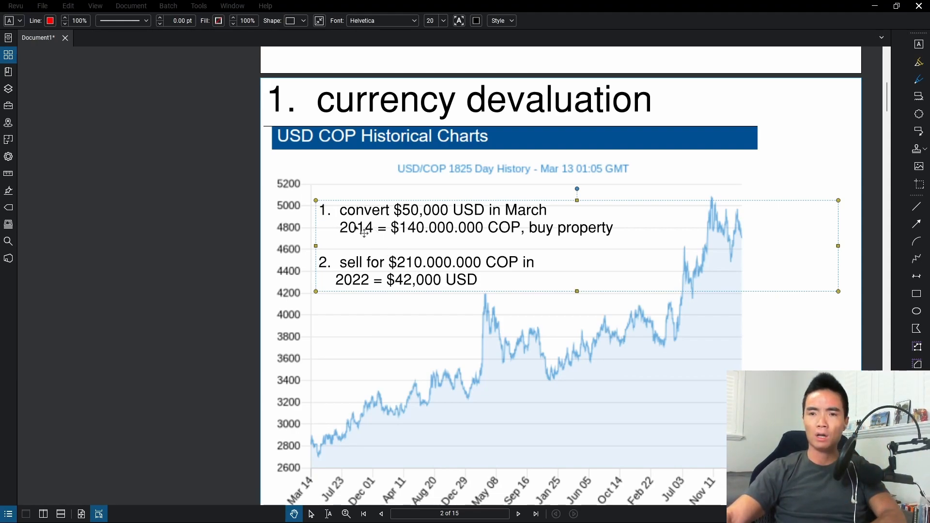
{"action": "mouse_move", "coordinate": [404, 222]}
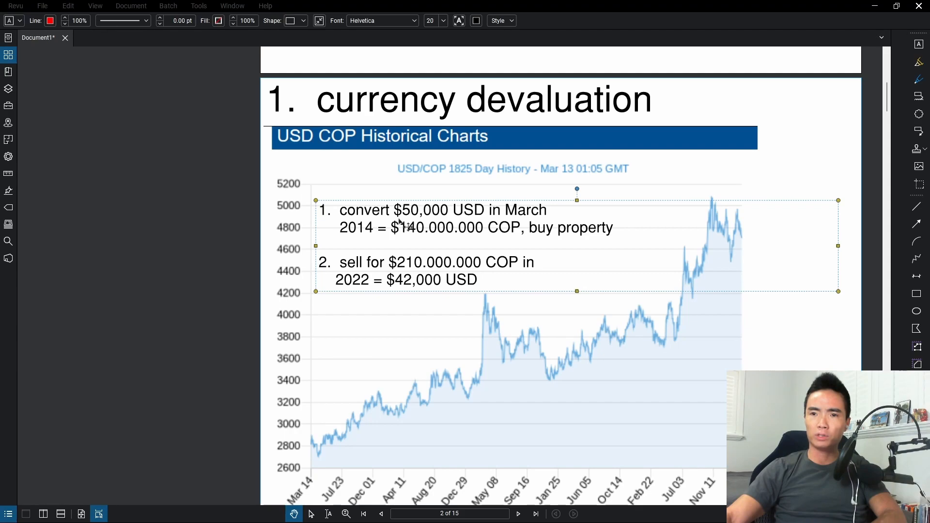
{"action": "mouse_move", "coordinate": [415, 230]}
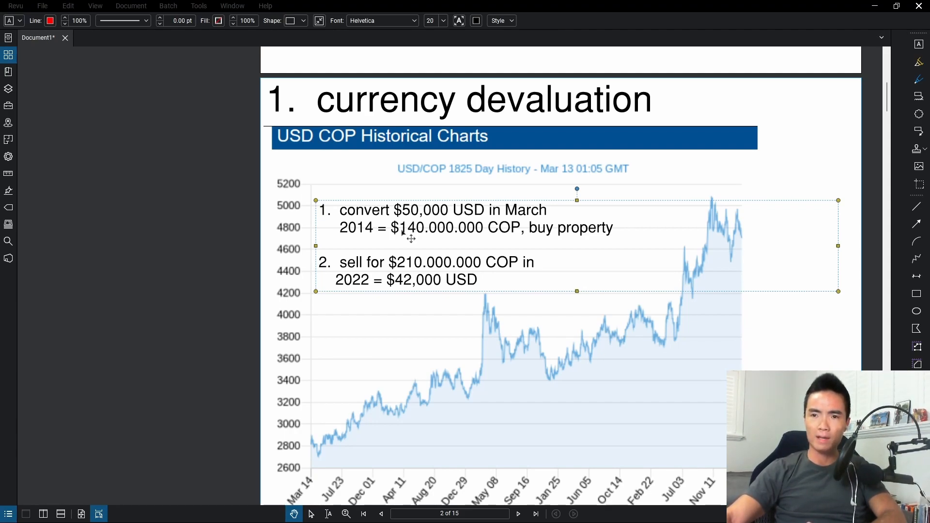
{"action": "mouse_move", "coordinate": [415, 247]}
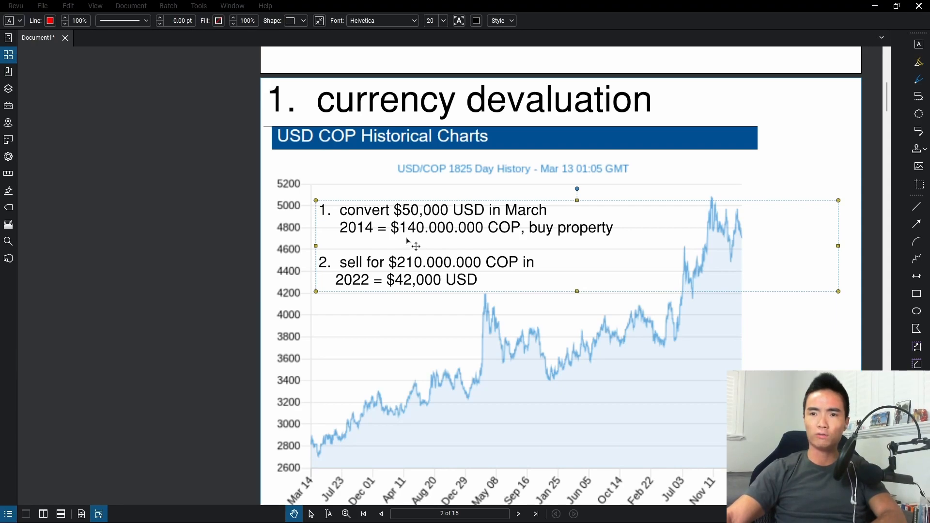
{"action": "mouse_move", "coordinate": [510, 240]}
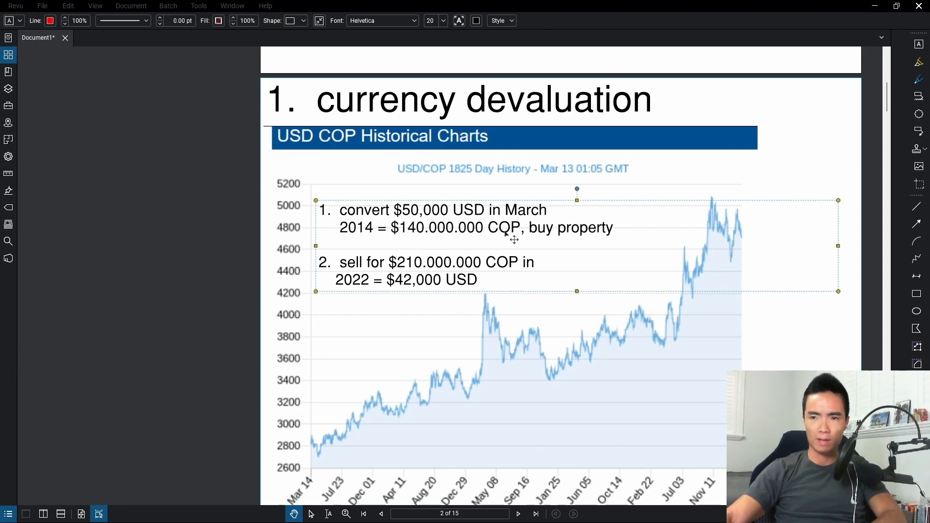
{"action": "mouse_move", "coordinate": [597, 248]}
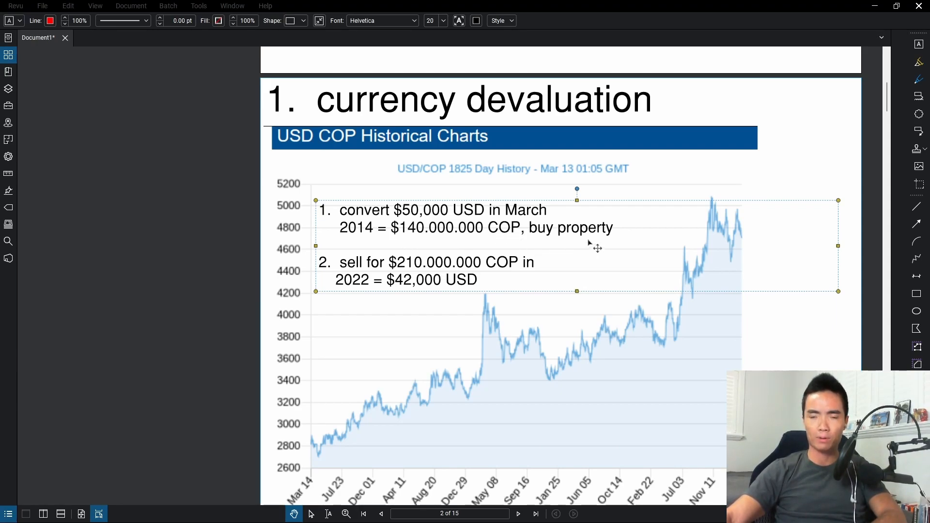
{"action": "mouse_move", "coordinate": [634, 180]}
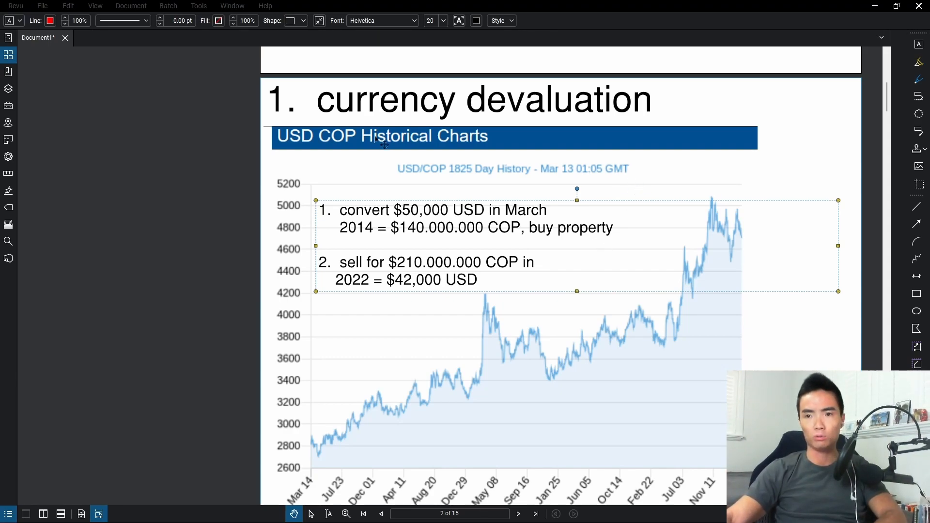
{"action": "mouse_move", "coordinate": [523, 199]}
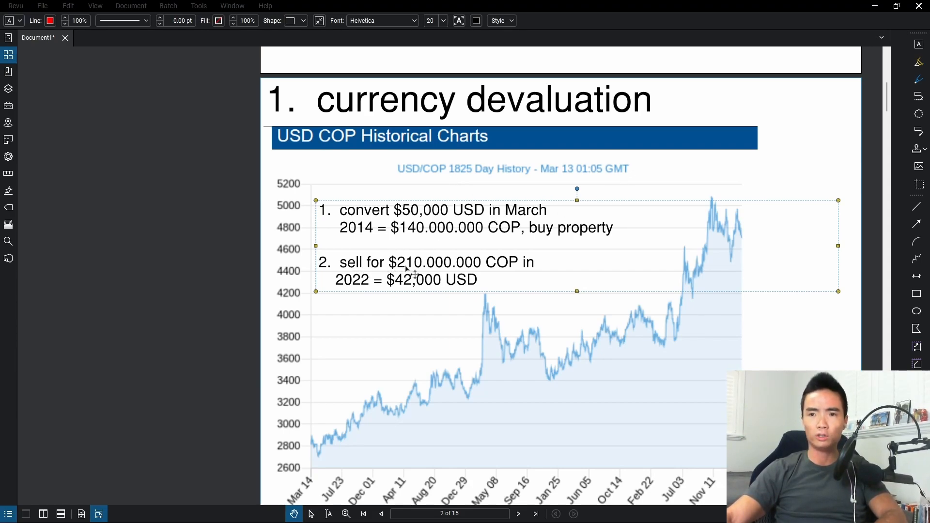
{"action": "mouse_move", "coordinate": [486, 274]}
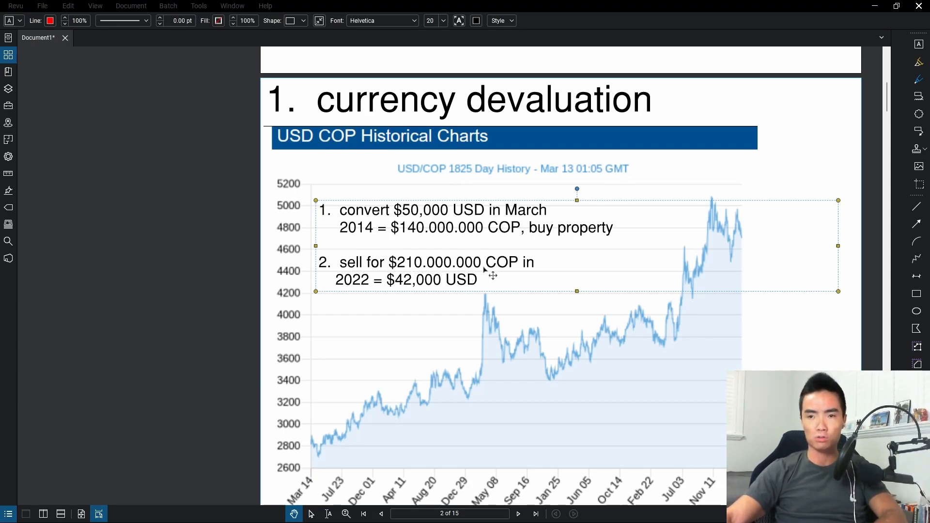
{"action": "mouse_move", "coordinate": [555, 101]}
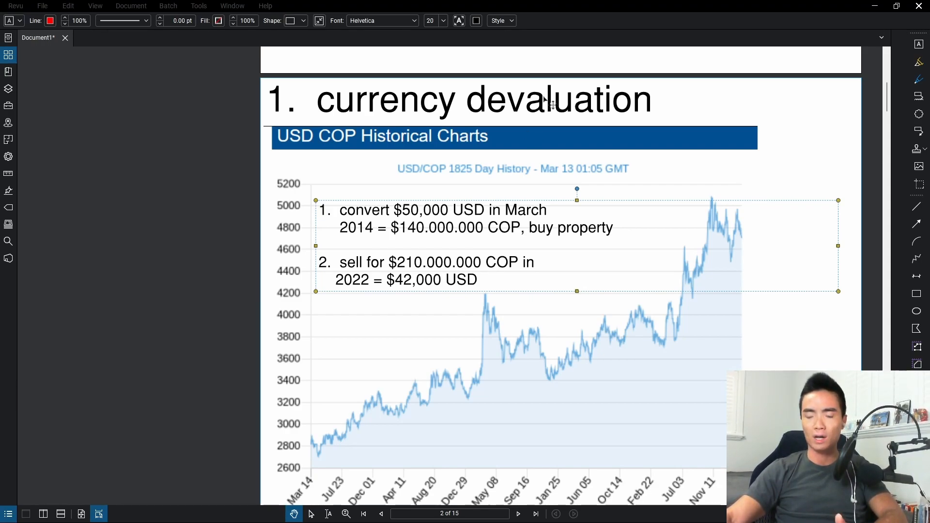
{"action": "mouse_move", "coordinate": [404, 296]}
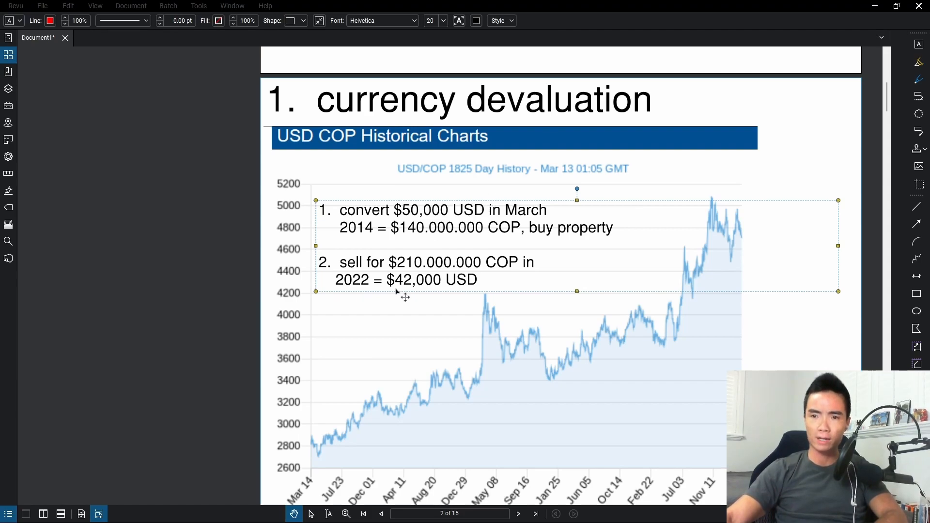
{"action": "mouse_move", "coordinate": [410, 267]}
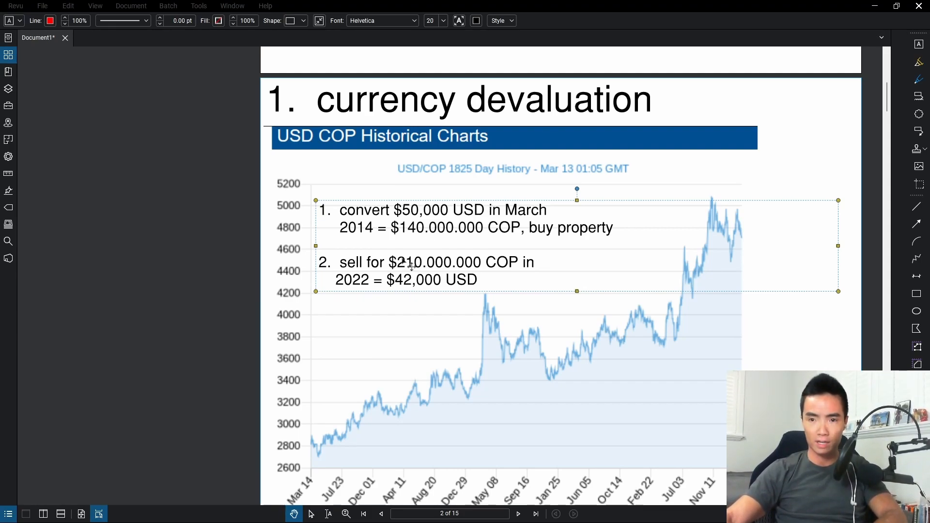
{"action": "mouse_move", "coordinate": [404, 330]}
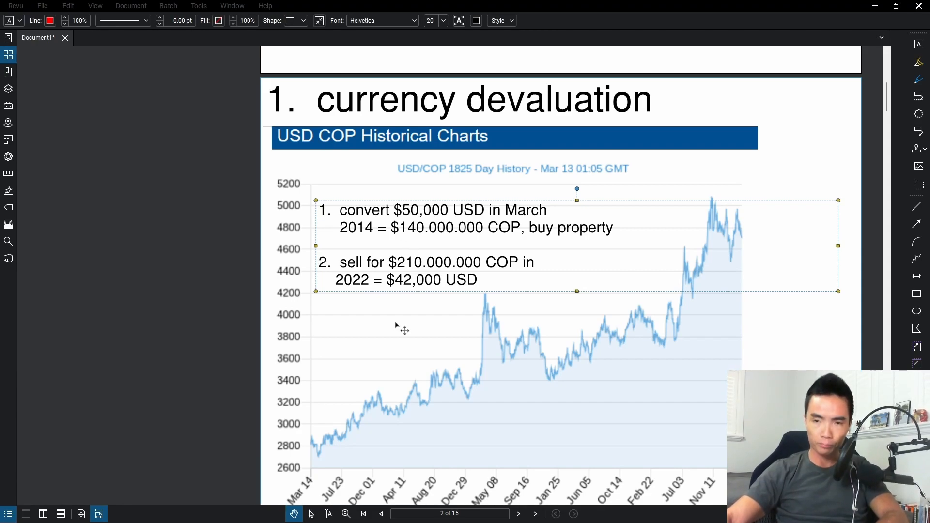
{"action": "mouse_move", "coordinate": [392, 270]}
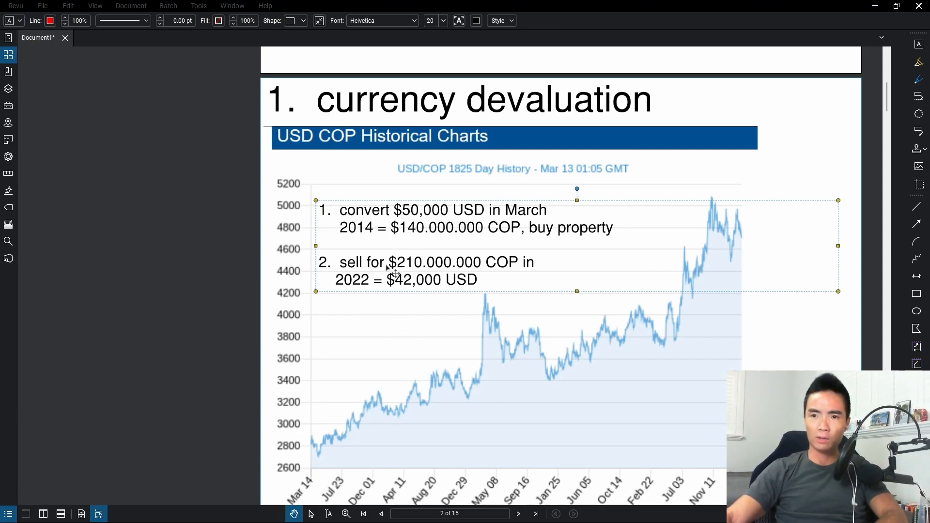
{"action": "mouse_move", "coordinate": [750, 333]}
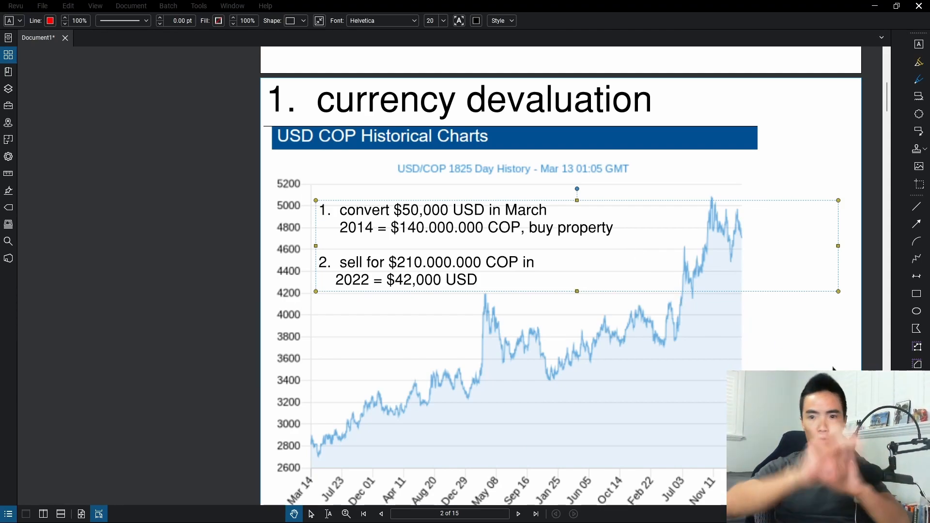
{"action": "mouse_move", "coordinate": [527, 324]}
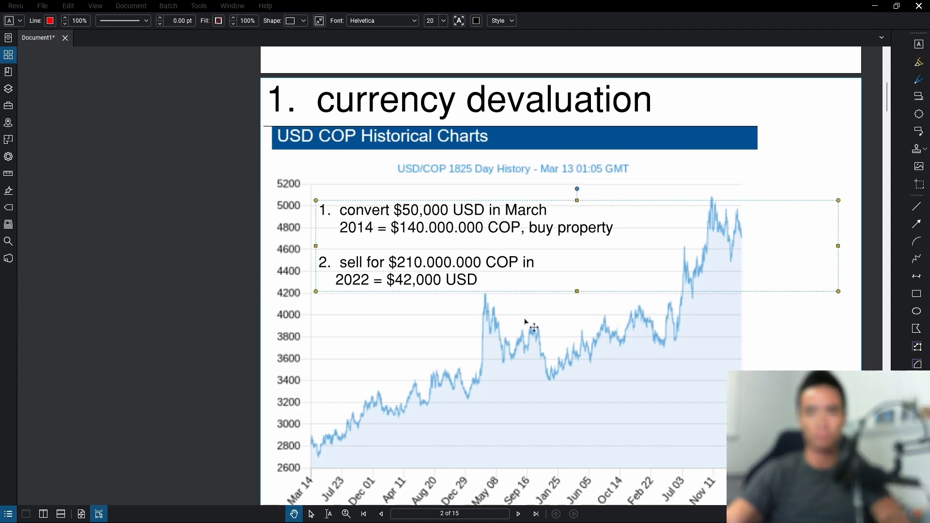
{"action": "mouse_move", "coordinate": [377, 285]}
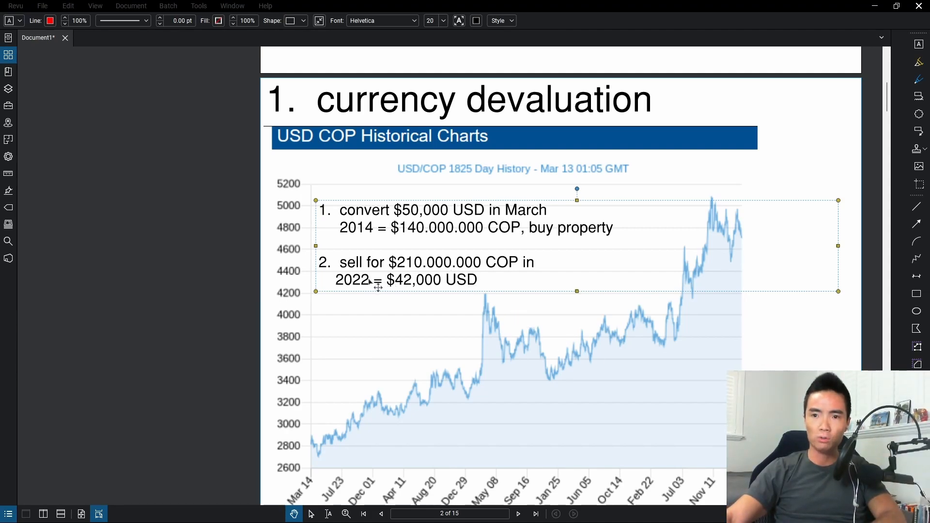
{"action": "mouse_move", "coordinate": [402, 295]}
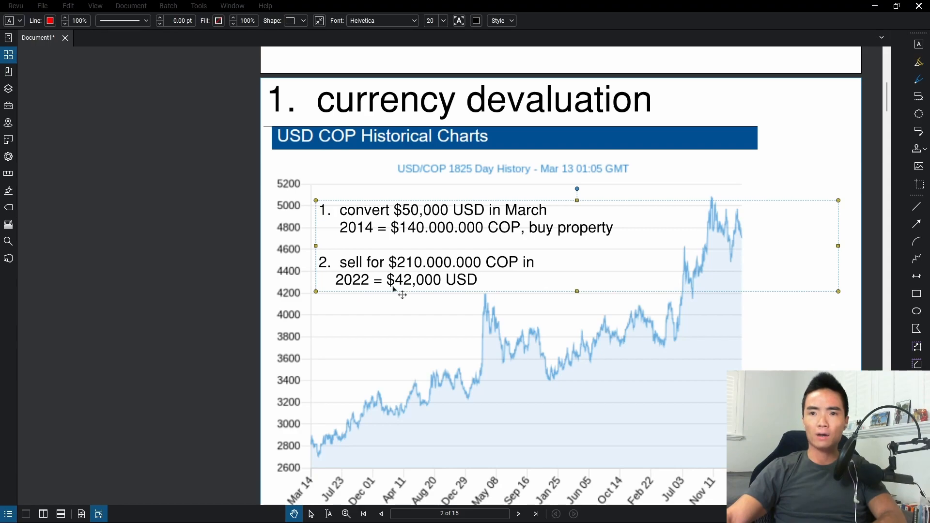
{"action": "mouse_move", "coordinate": [410, 220]}
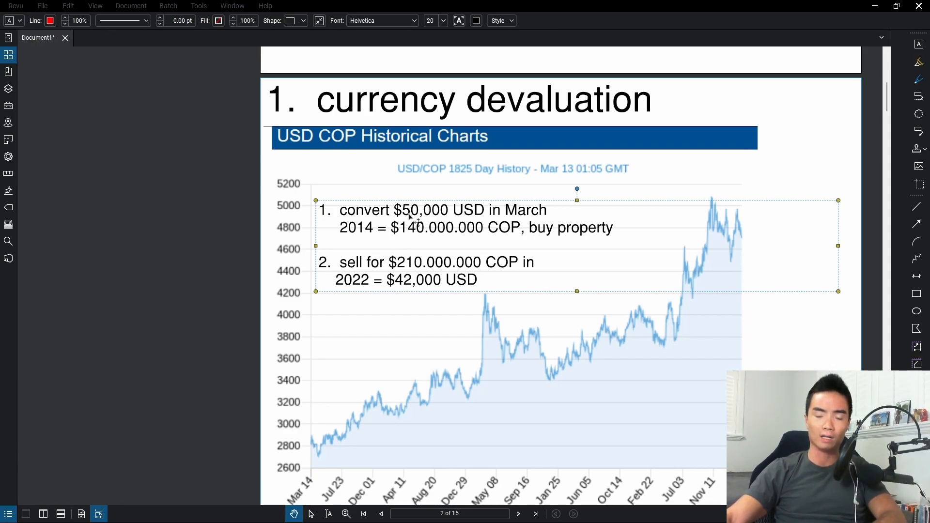
{"action": "mouse_move", "coordinate": [415, 238]}
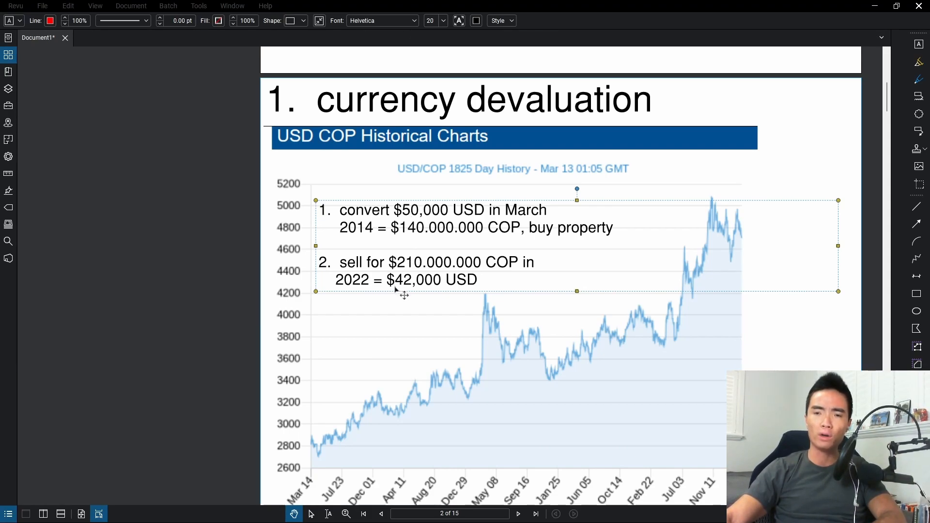
{"action": "mouse_move", "coordinate": [431, 300]}
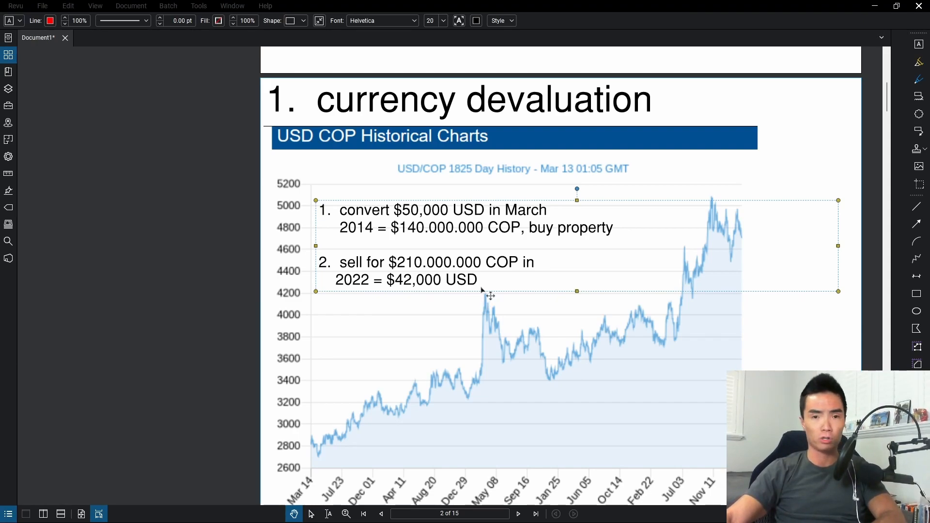
{"action": "mouse_move", "coordinate": [760, 355]}
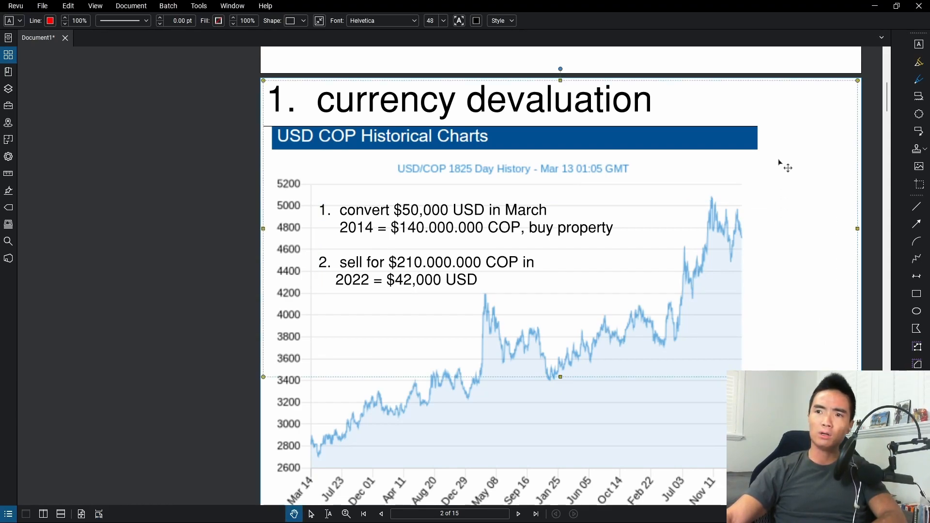
{"action": "mouse_move", "coordinate": [788, 116]}
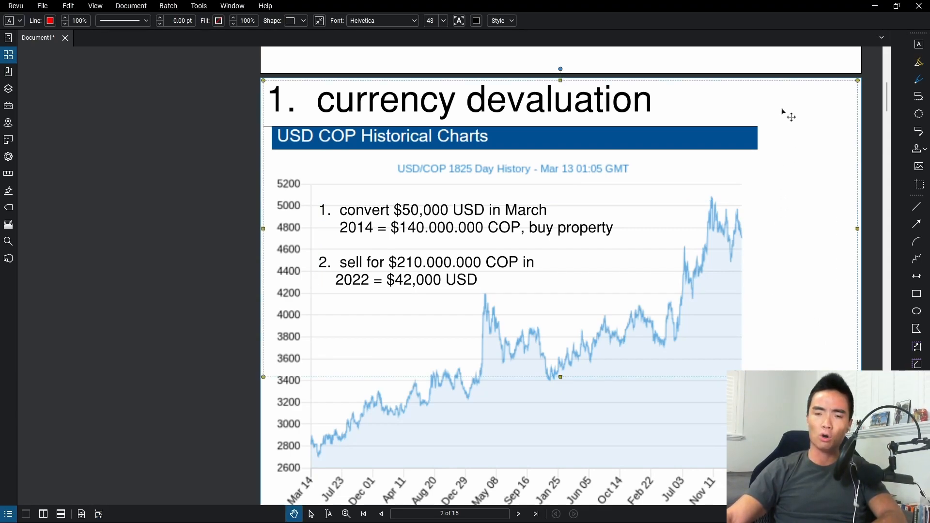
{"action": "mouse_move", "coordinate": [790, 107]}
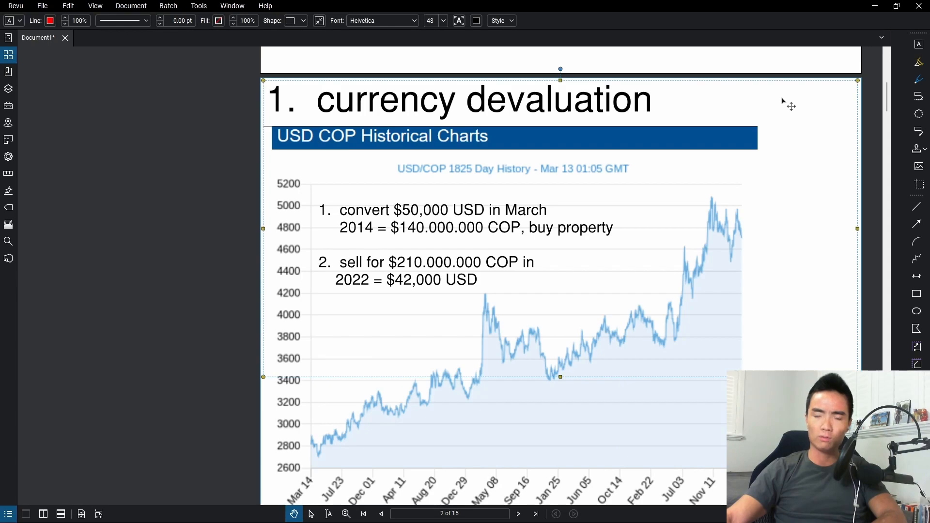
{"action": "mouse_move", "coordinate": [777, 282]}
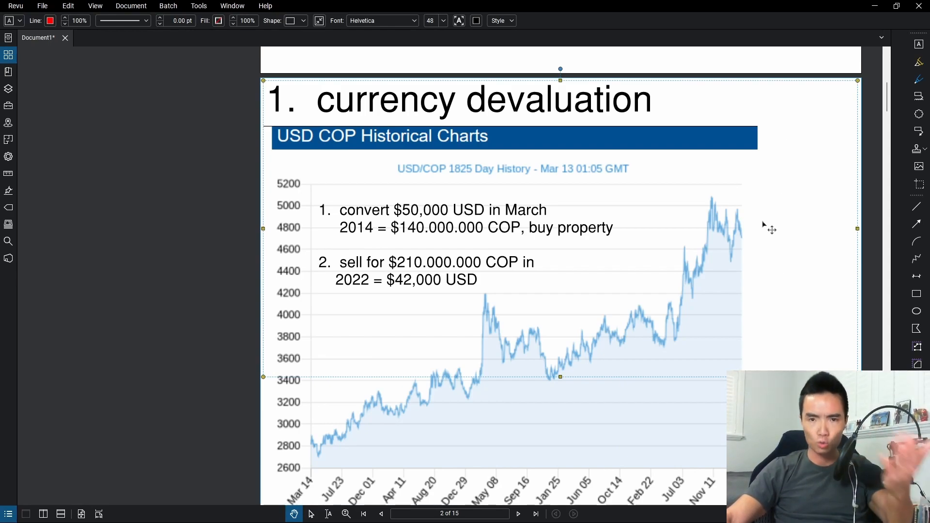
{"action": "mouse_move", "coordinate": [750, 249]}
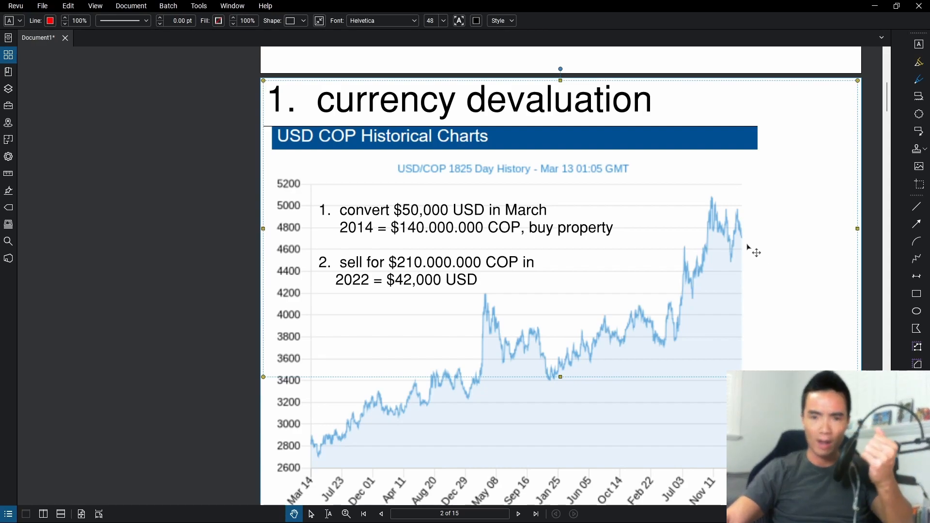
{"action": "mouse_move", "coordinate": [738, 243]}
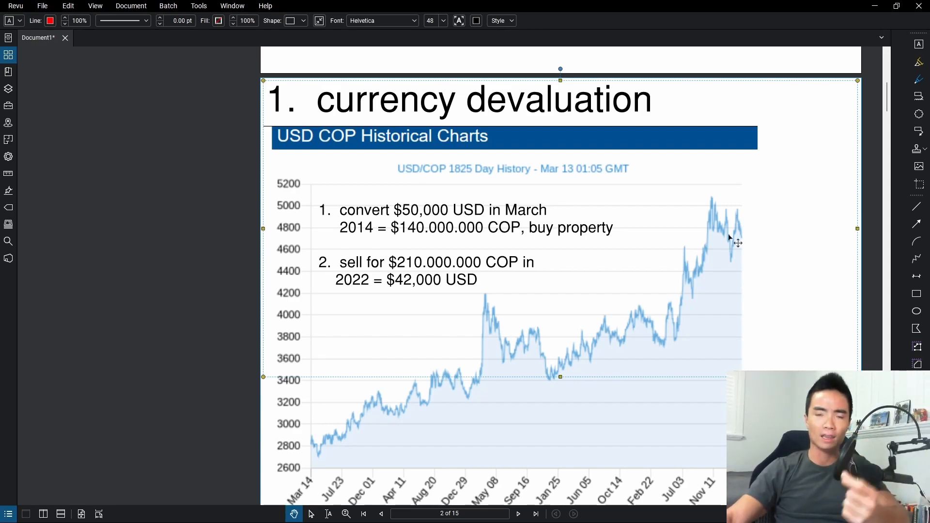
{"action": "mouse_move", "coordinate": [770, 290]}
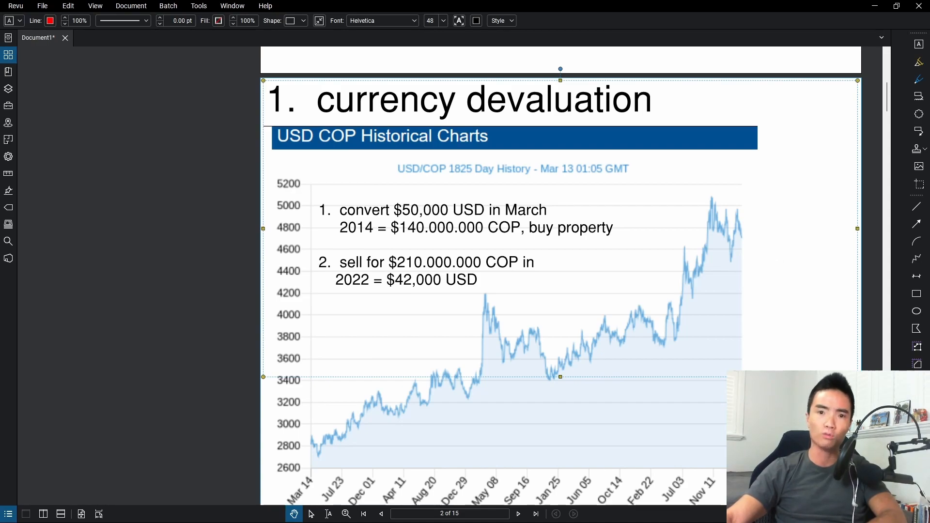
{"action": "mouse_move", "coordinate": [801, 349]}
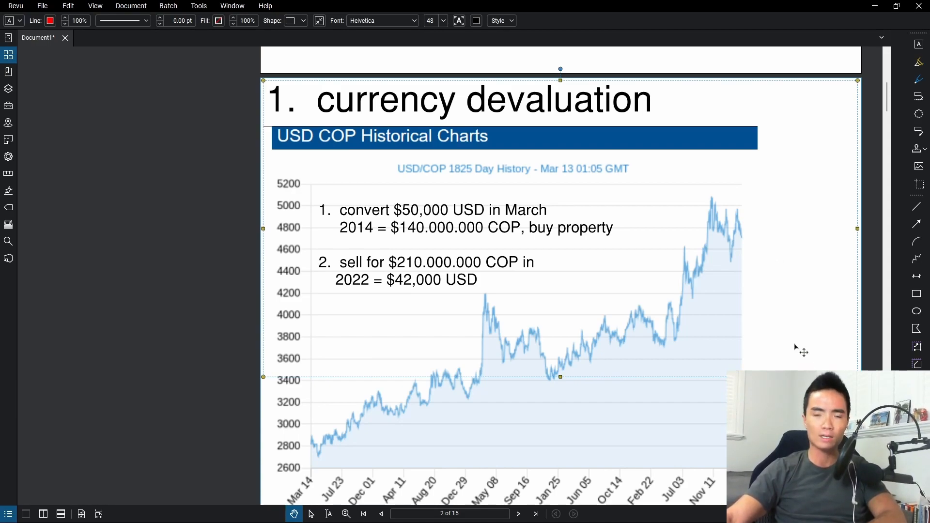
{"action": "mouse_move", "coordinate": [732, 208]}
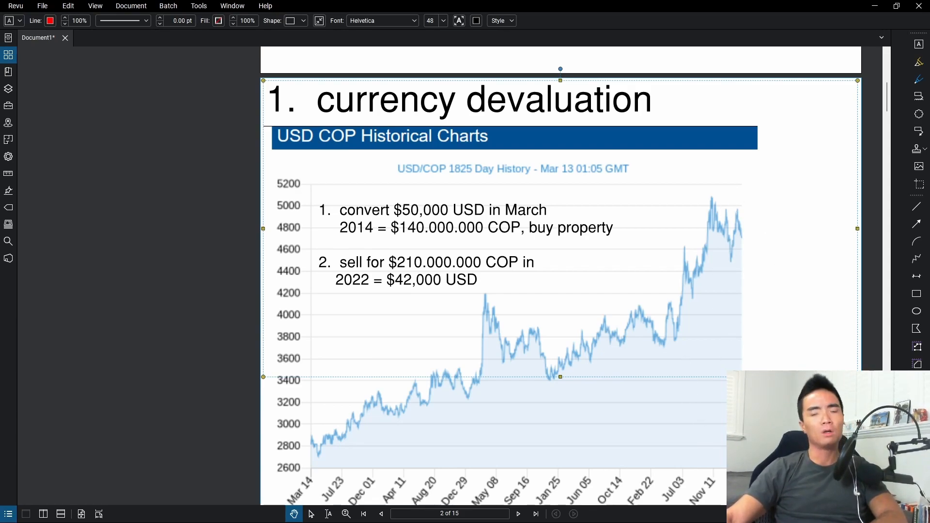
Step: Fit the slides to window width and advance to page 3, '2. scams'
{"action": "left_click", "coordinate": [95, 5]}
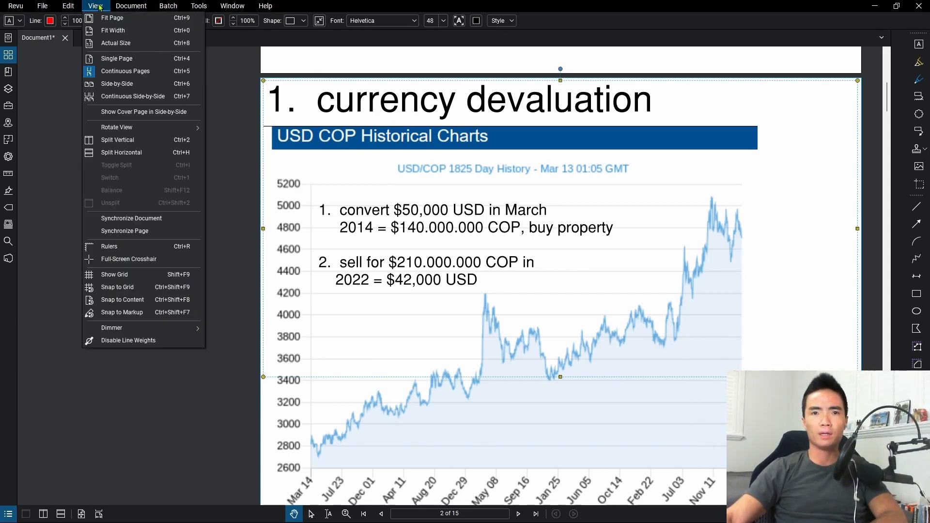
{"action": "left_click", "coordinate": [113, 30]}
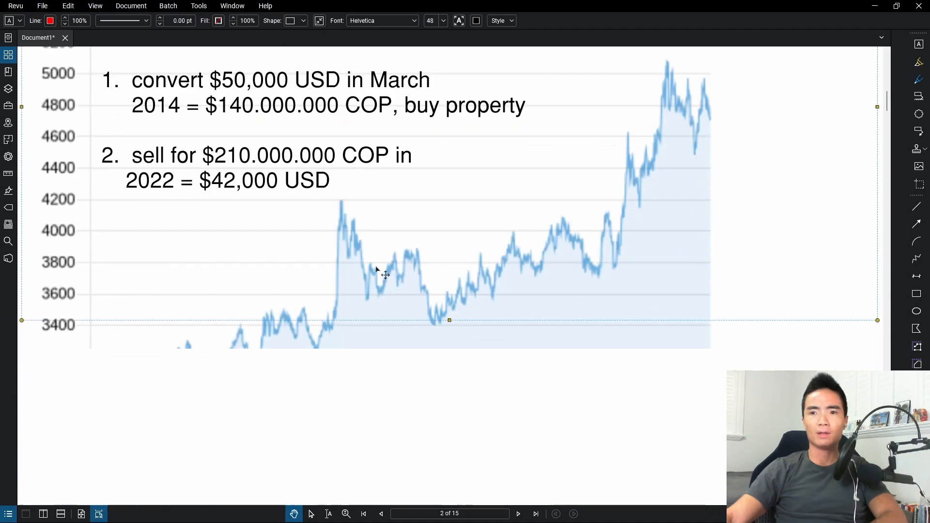
{"action": "left_click", "coordinate": [518, 514]}
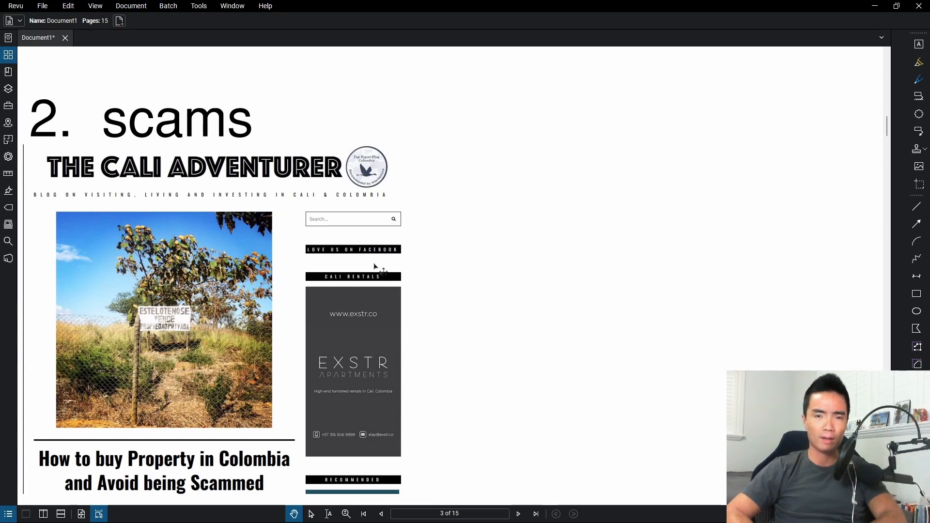
{"action": "scroll", "scroll_direction": "down", "scroll_amount": 3}
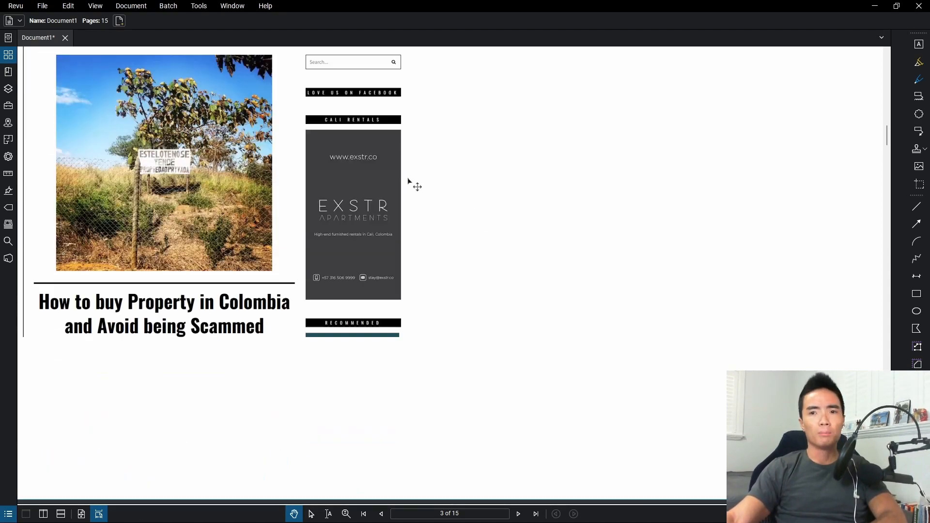
Step: Advance to page 4, '3. no recourse in case of scams'
{"action": "left_click", "coordinate": [517, 513]}
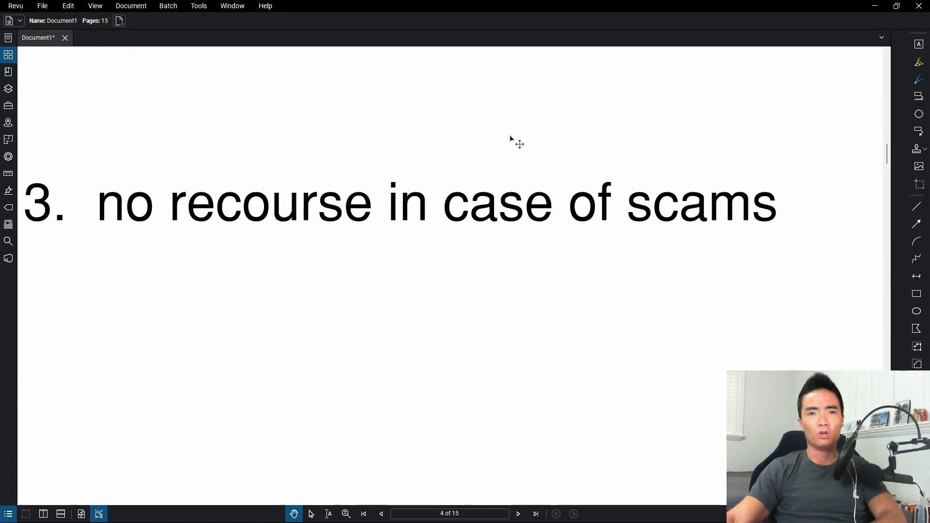
{"action": "mouse_move", "coordinate": [801, 357]}
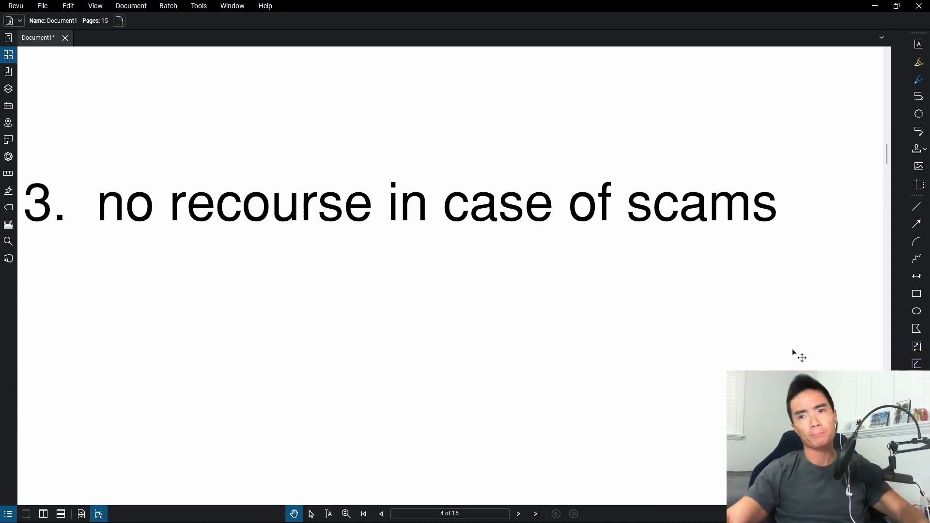
Step: Scroll to page 5, '4. investment property deals not better than available ones in USA'
{"action": "scroll", "scroll_direction": "down", "scroll_amount": 3}
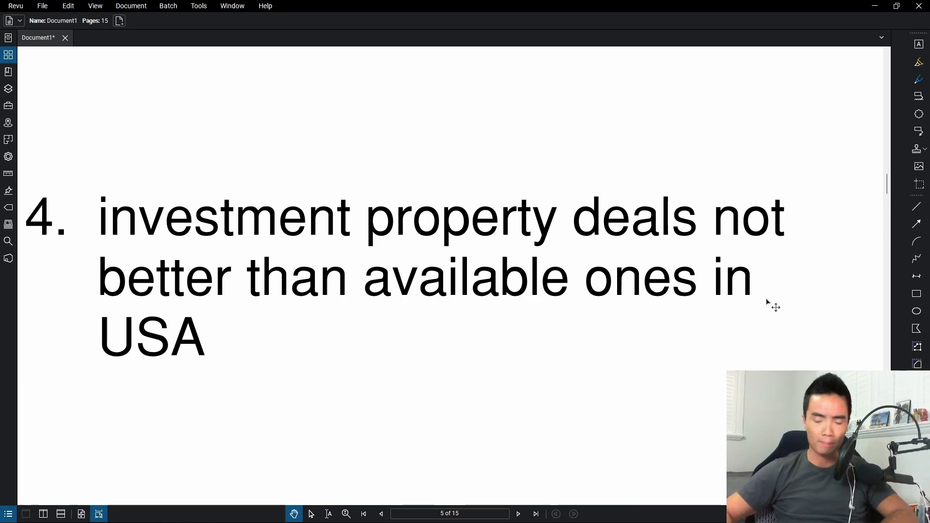
Step: Scroll down past the '5. political instability' slide toward point 6
{"action": "scroll", "scroll_direction": "down", "scroll_amount": 3}
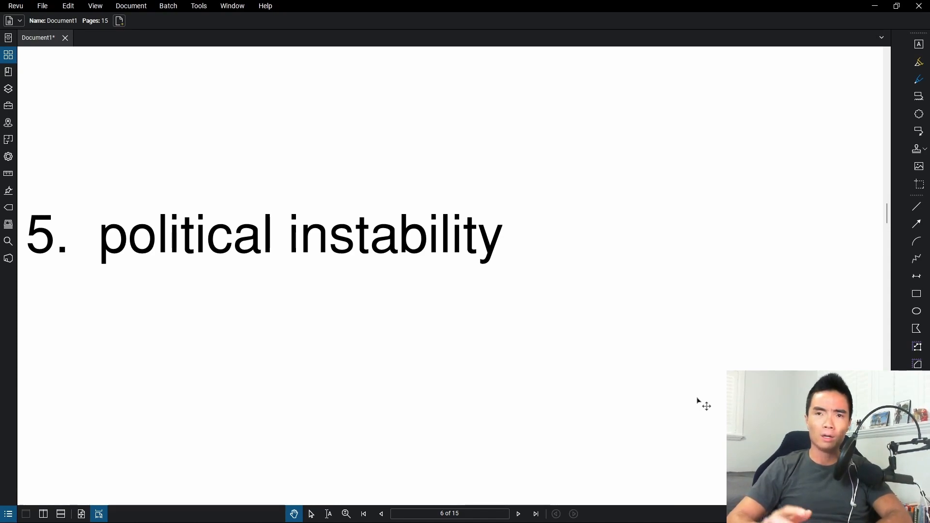
{"action": "mouse_move", "coordinate": [700, 395]}
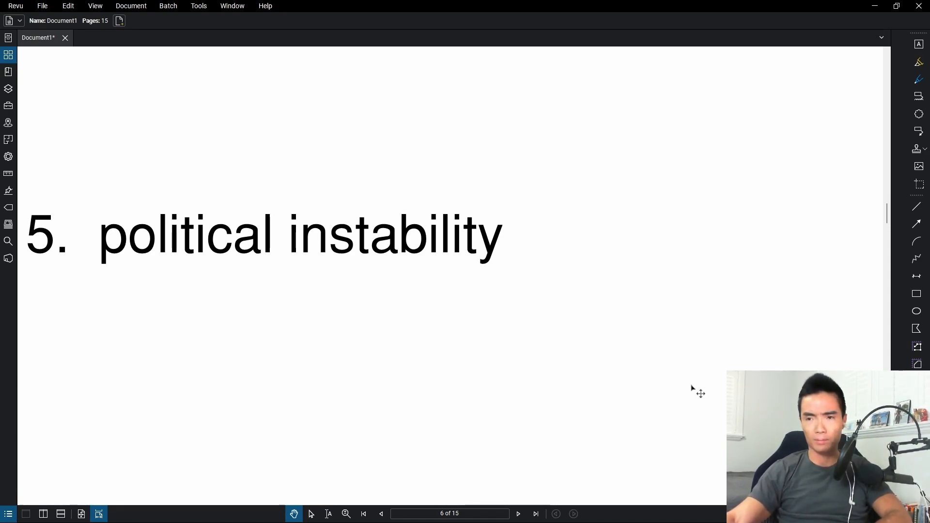
{"action": "mouse_move", "coordinate": [698, 315]}
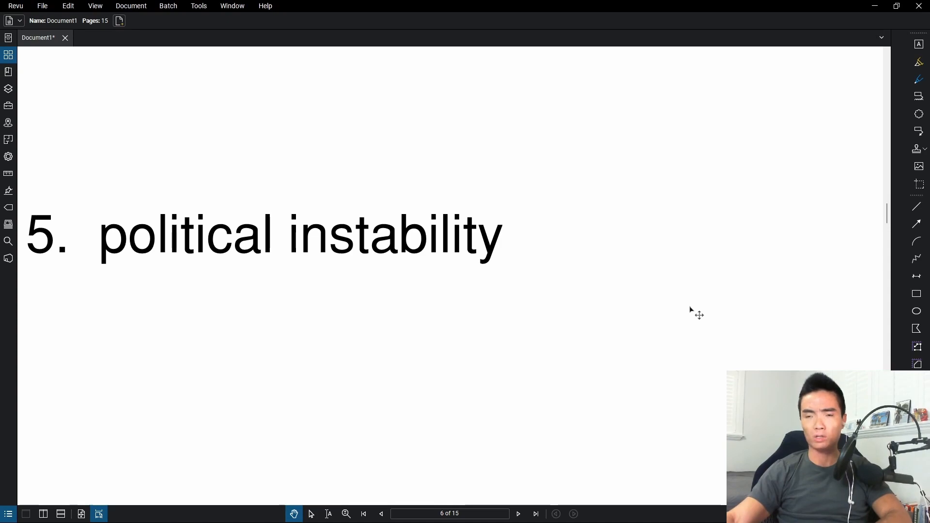
{"action": "mouse_move", "coordinate": [702, 301]}
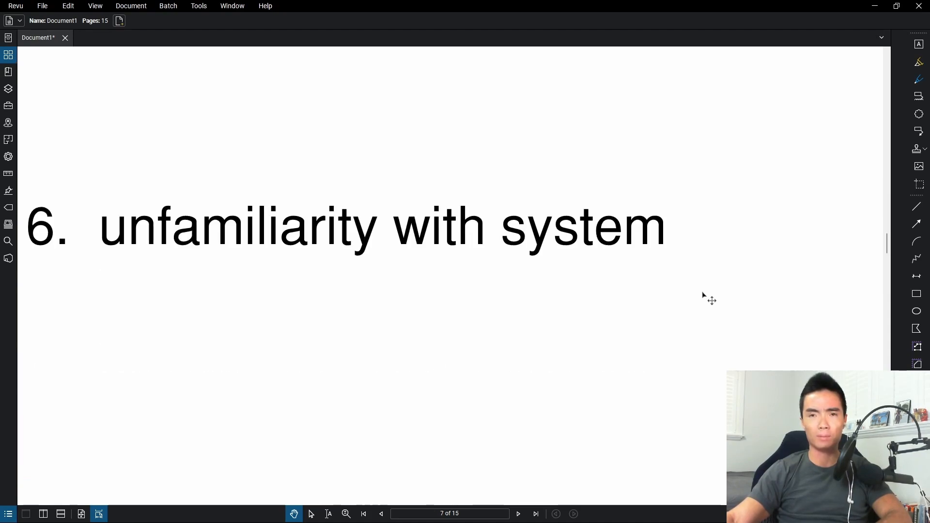
{"action": "scroll", "scroll_direction": "up", "scroll_amount": 3}
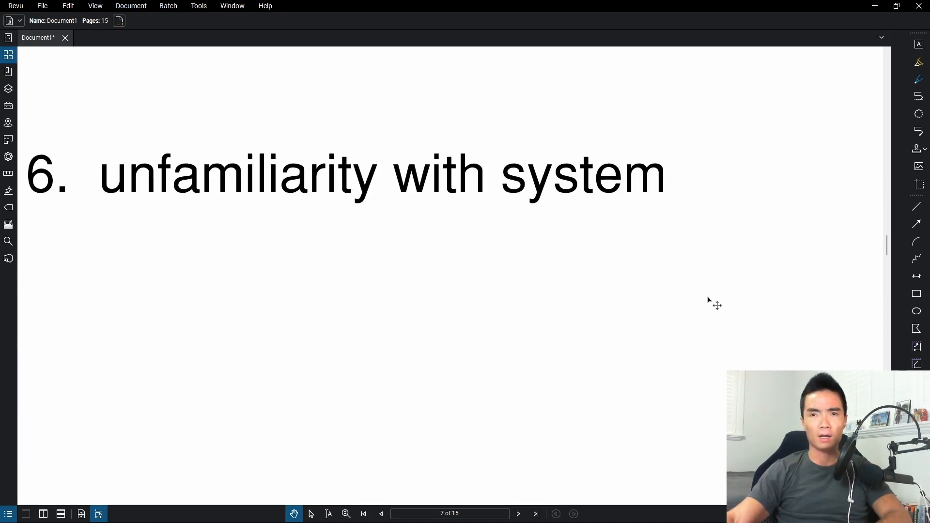
{"action": "scroll", "scroll_direction": "down", "scroll_amount": 3}
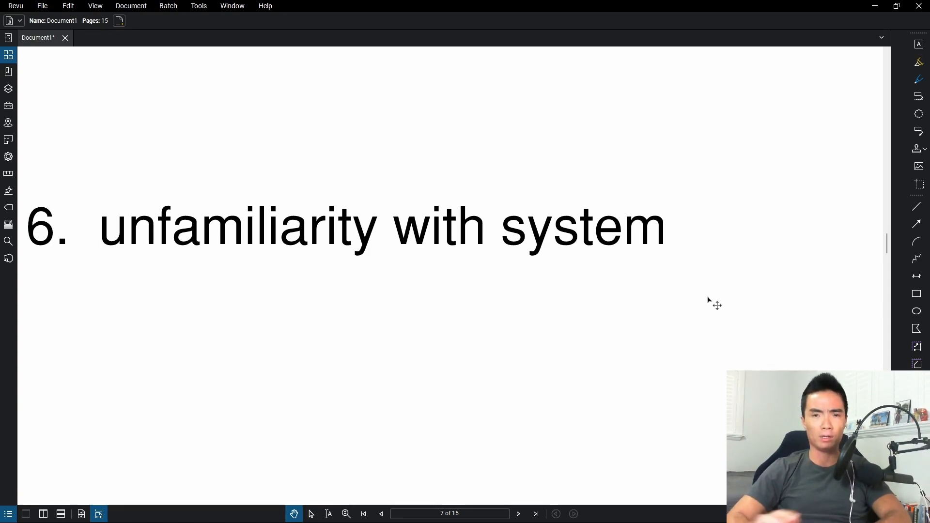
{"action": "mouse_move", "coordinate": [557, 130]}
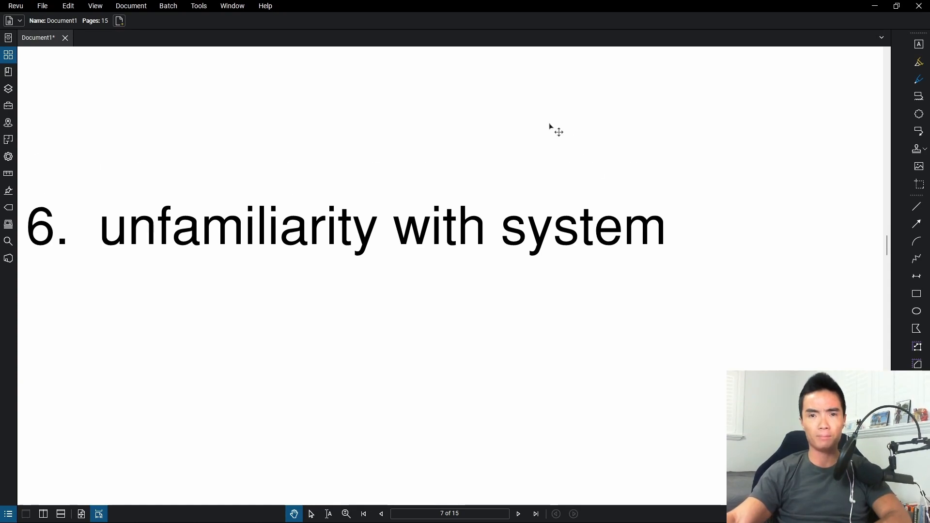
Step: Advance to page 8, 'language barrier - contracts!', and scroll toward the residency visas slide
{"action": "left_click", "coordinate": [518, 514]}
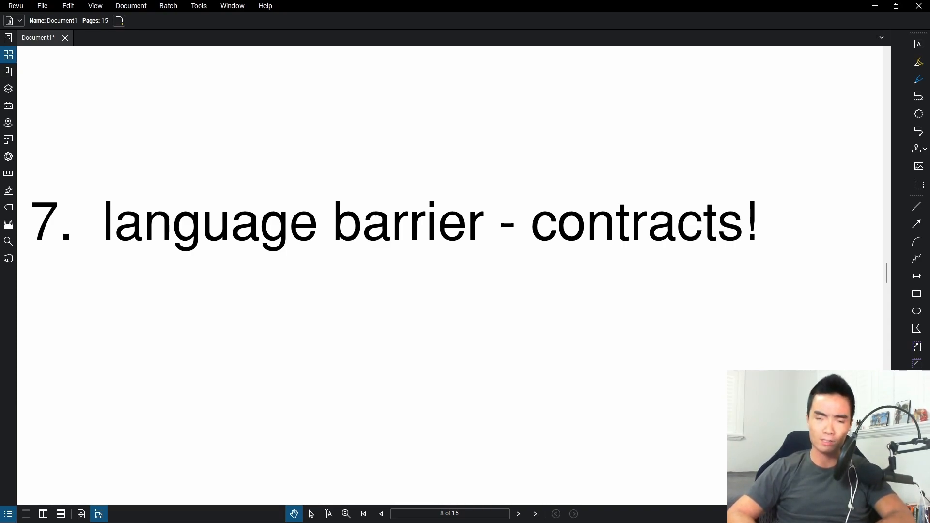
{"action": "scroll", "scroll_direction": "down", "scroll_amount": 3}
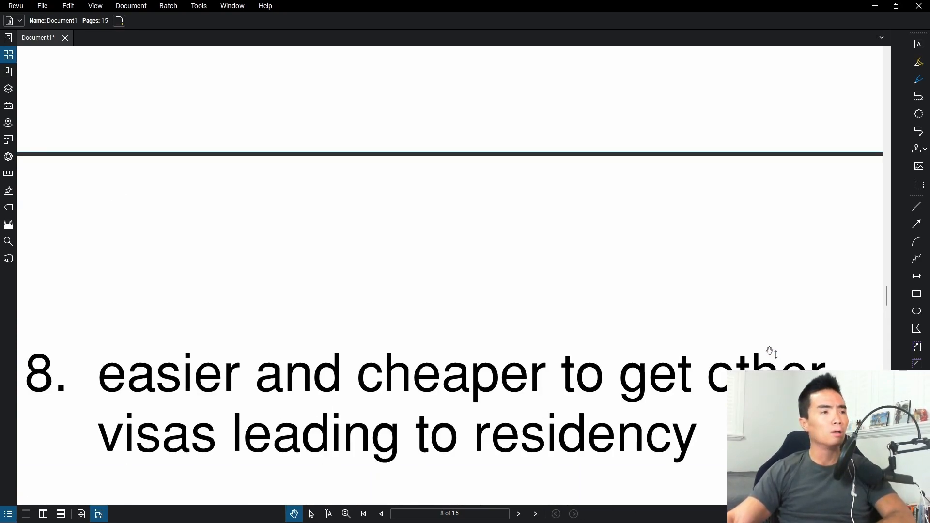